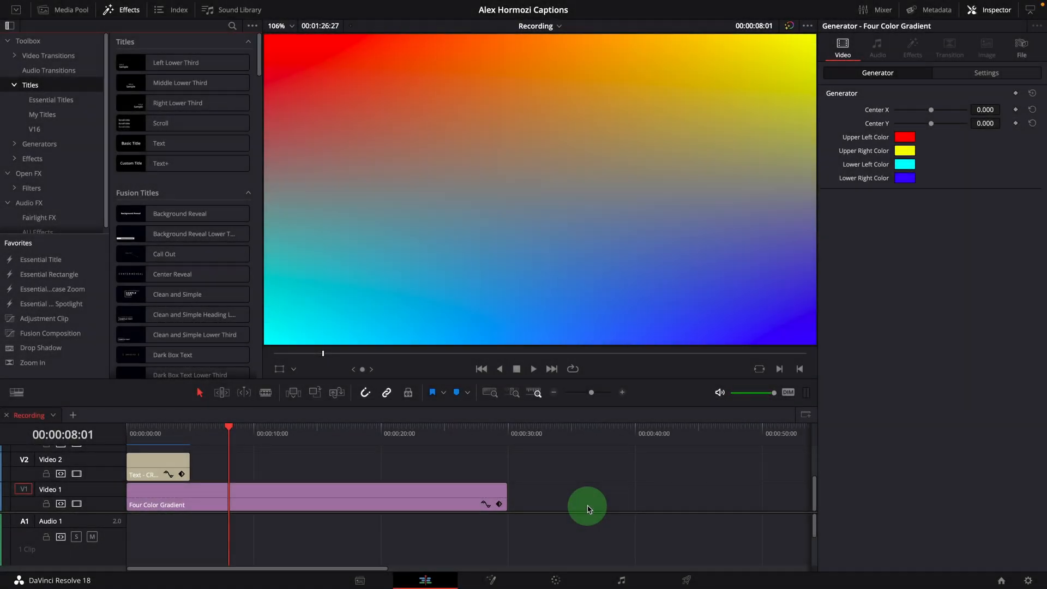
# Step: Add a basic Text title to V2 near 10 s and select it for editing
pyautogui.click(159, 143)
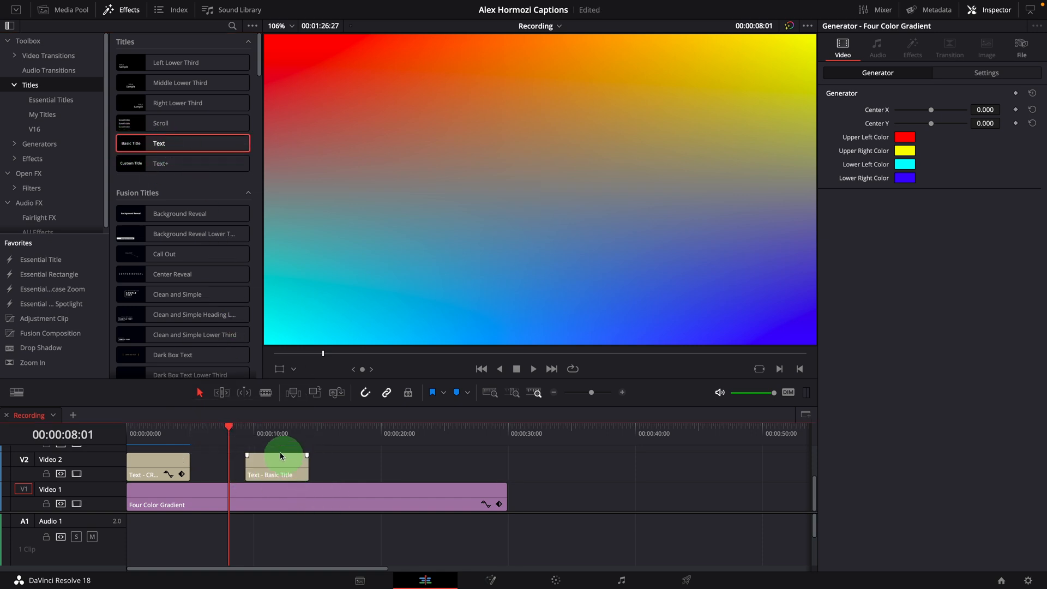
pyautogui.click(276, 465)
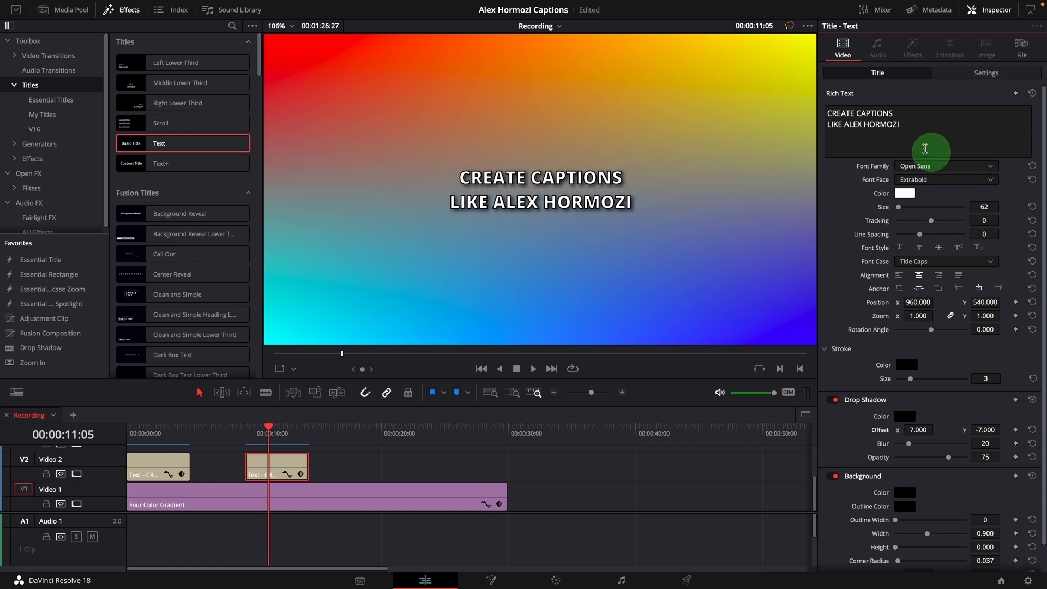
# Step: Make the word CAPTIONS size 167 and yellow in the second title
pyautogui.doubleClick(876, 113)
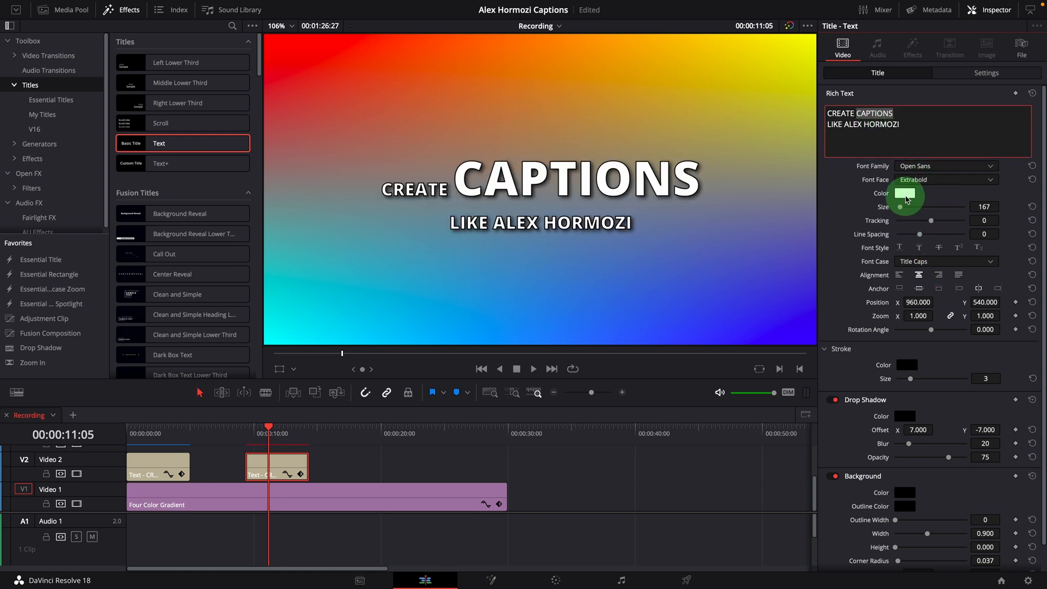
pyautogui.click(908, 193)
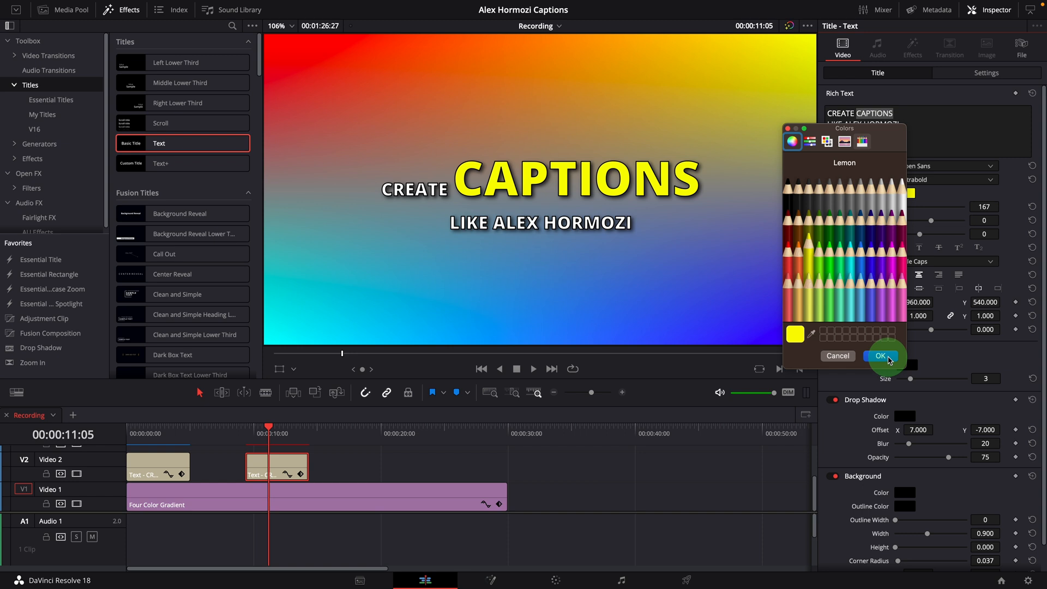
pyautogui.click(880, 355)
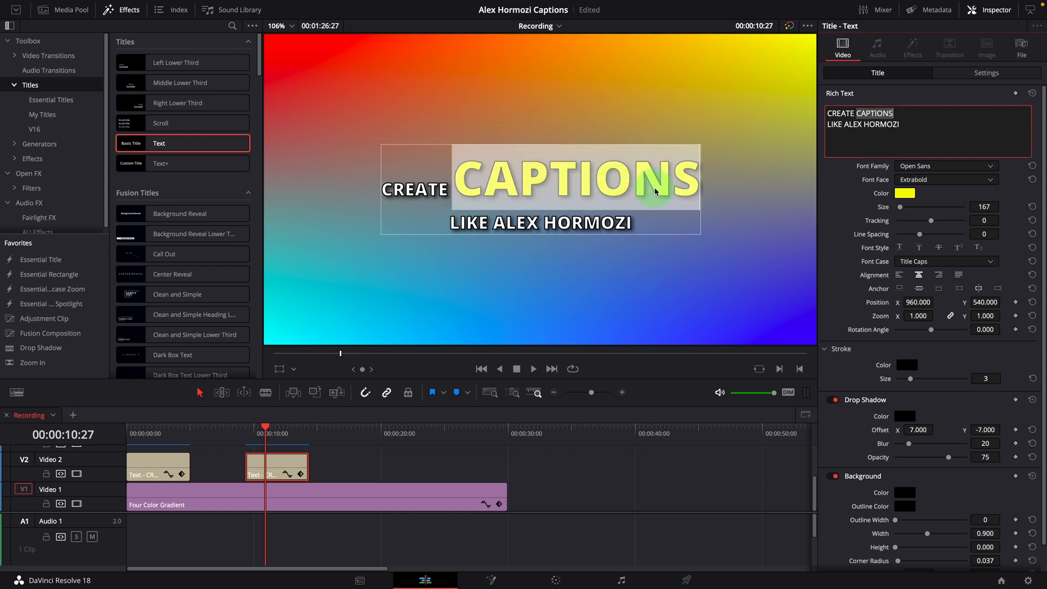
# Step: Revert CAPTIONS to white size-62 text matching the rest of the title
pyautogui.click(918, 301)
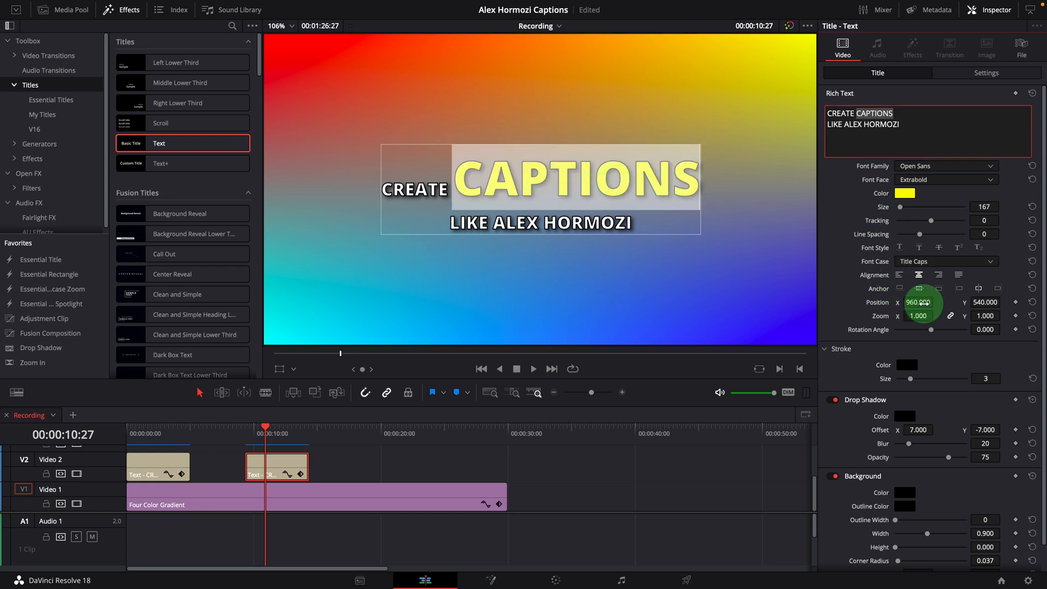
pyautogui.moveTo(920, 302); pyautogui.dragTo(915, 301)
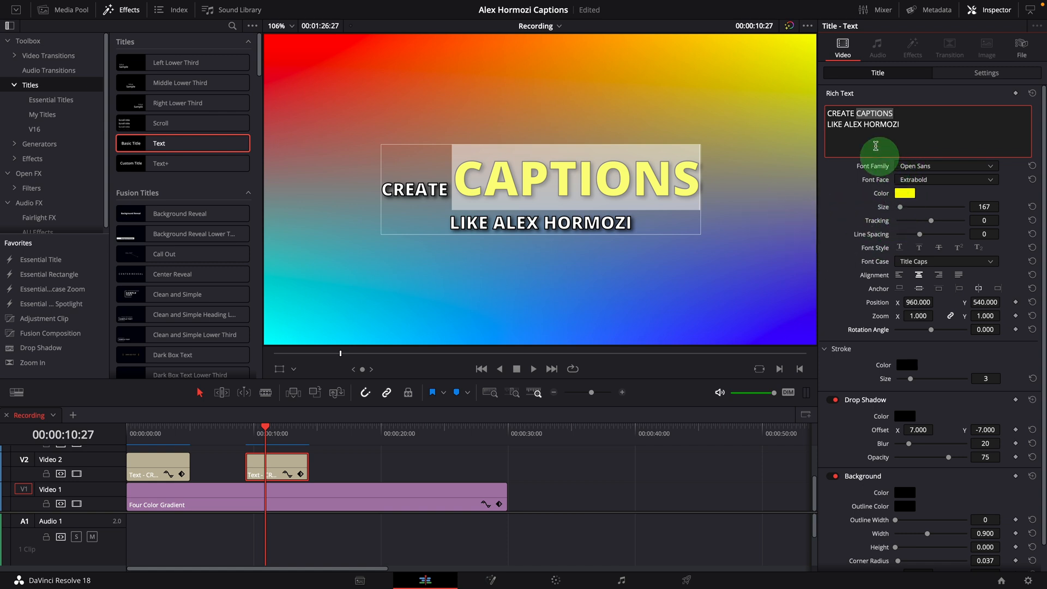
pyautogui.moveTo(887, 265)
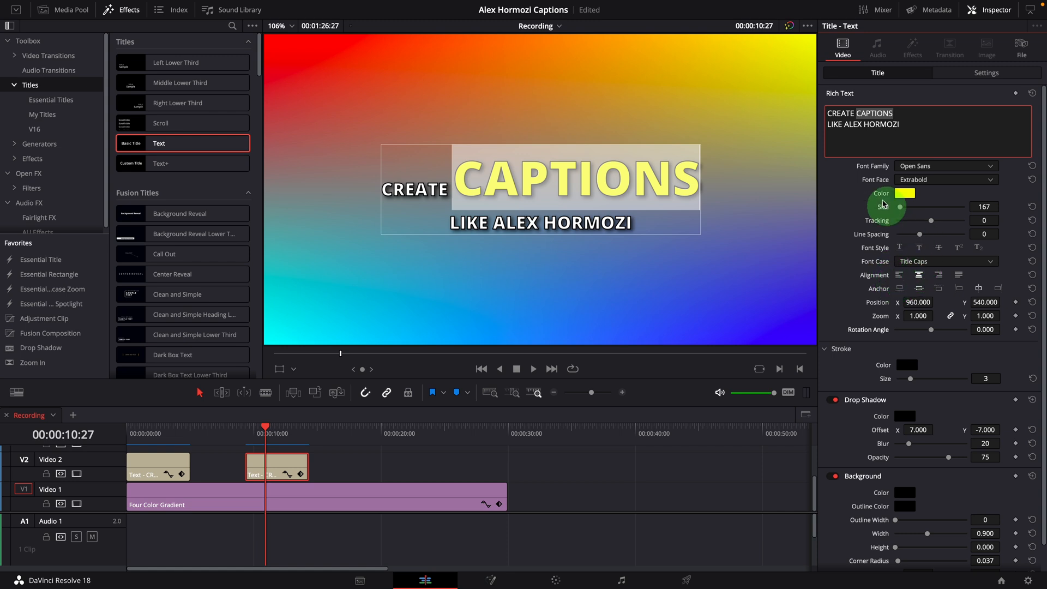
pyautogui.click(905, 194)
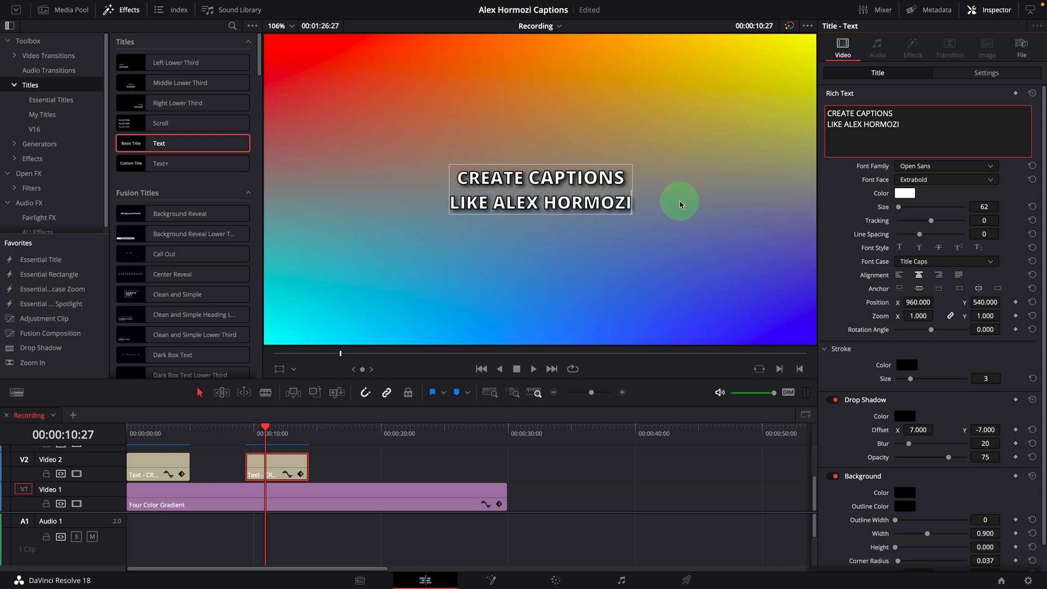
pyautogui.moveTo(670, 210)
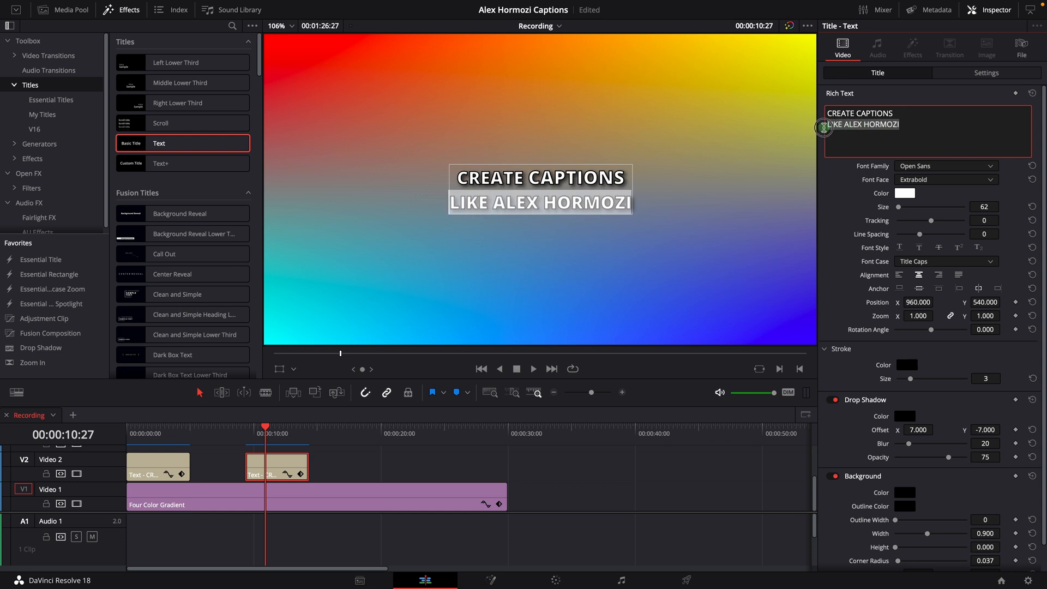
# Step: Color LIKE ALEX HORMOZI yellow and Alt-drag a copy of the title along V2
pyautogui.click(905, 193)
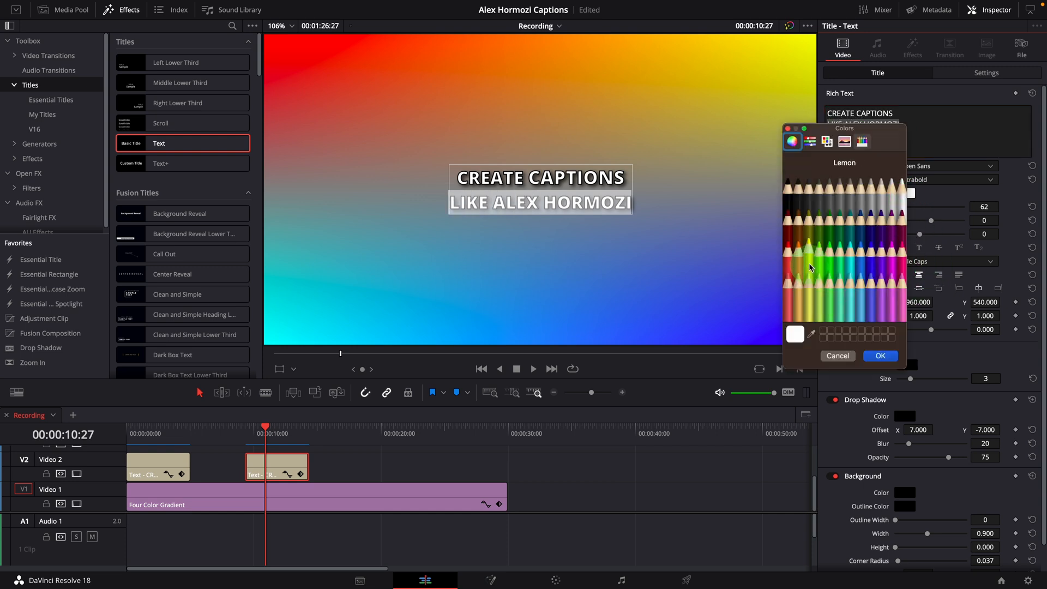
pyautogui.click(880, 355)
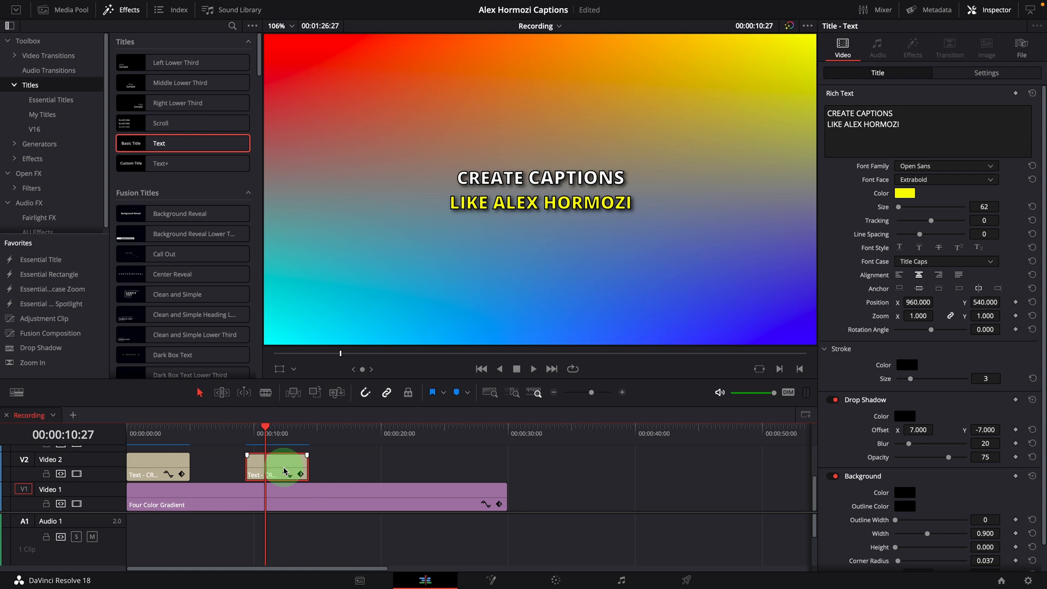
pyautogui.moveTo(277, 465); pyautogui.dragTo(352, 465)
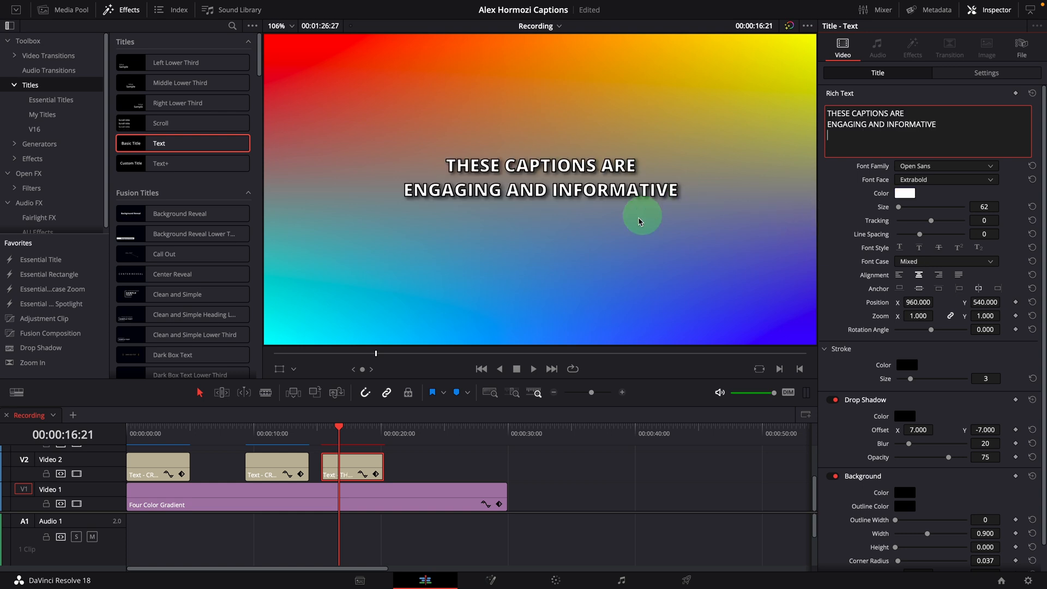
pyautogui.moveTo(618, 193)
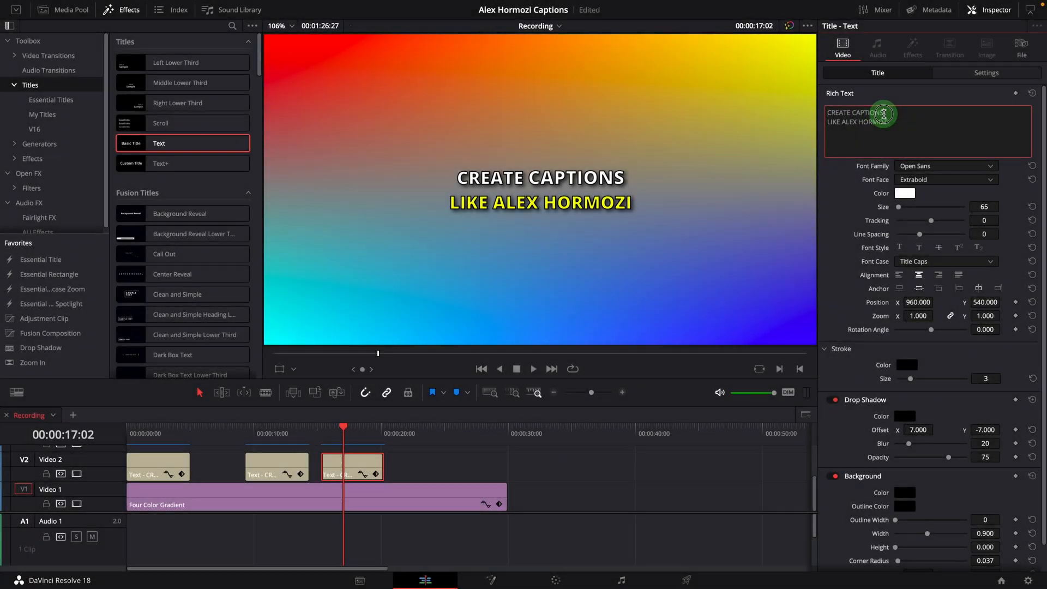
# Step: Retype the copied title as THESE CAPTIONS ARE / ENGAGING AND INFORMATIVE
pyautogui.write('THESE CAPTIONS ARE')
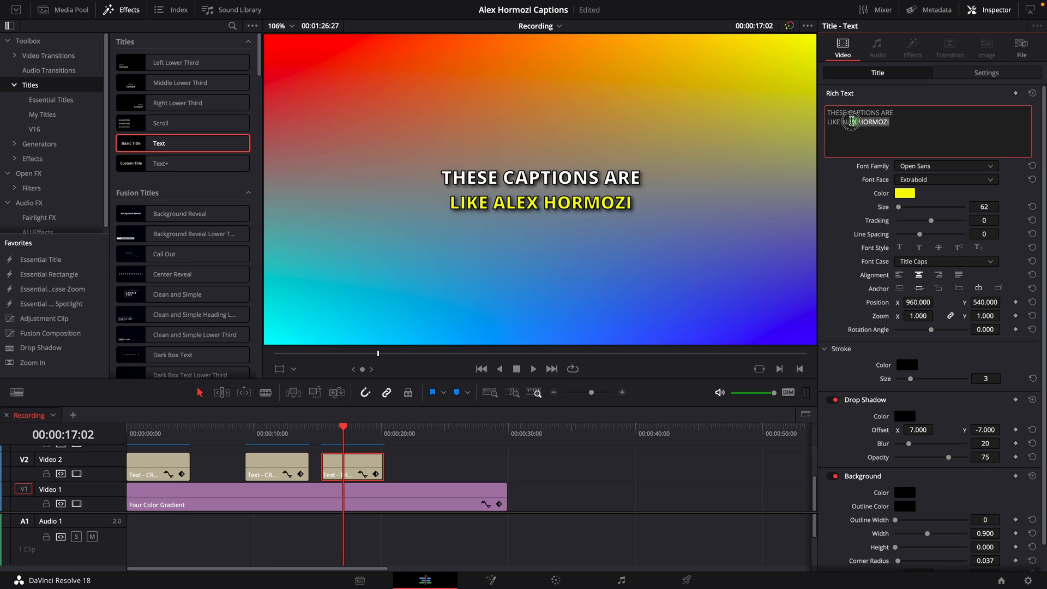
pyautogui.write('ENGAGING AND INFORMATIVE')
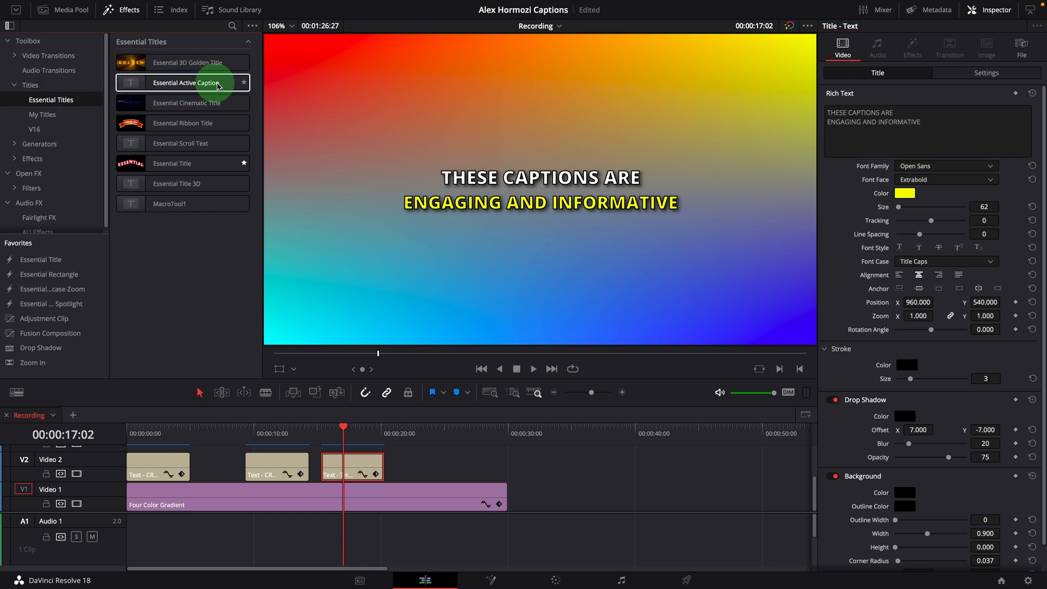
pyautogui.moveTo(224, 85)
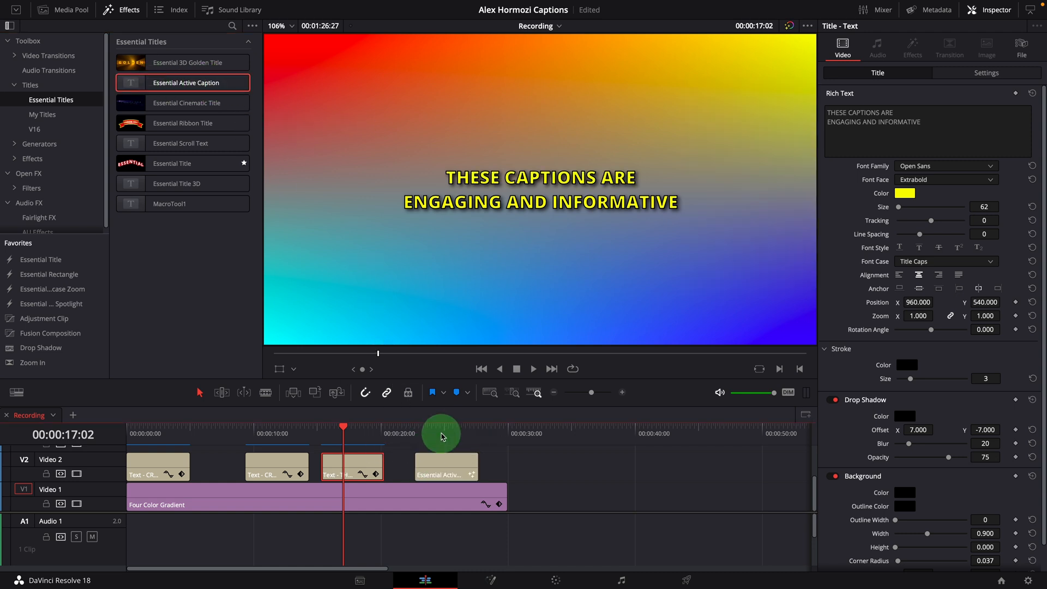
# Step: Move the playhead onto the new Essential Active Caption clip after the third title
pyautogui.click(446, 465)
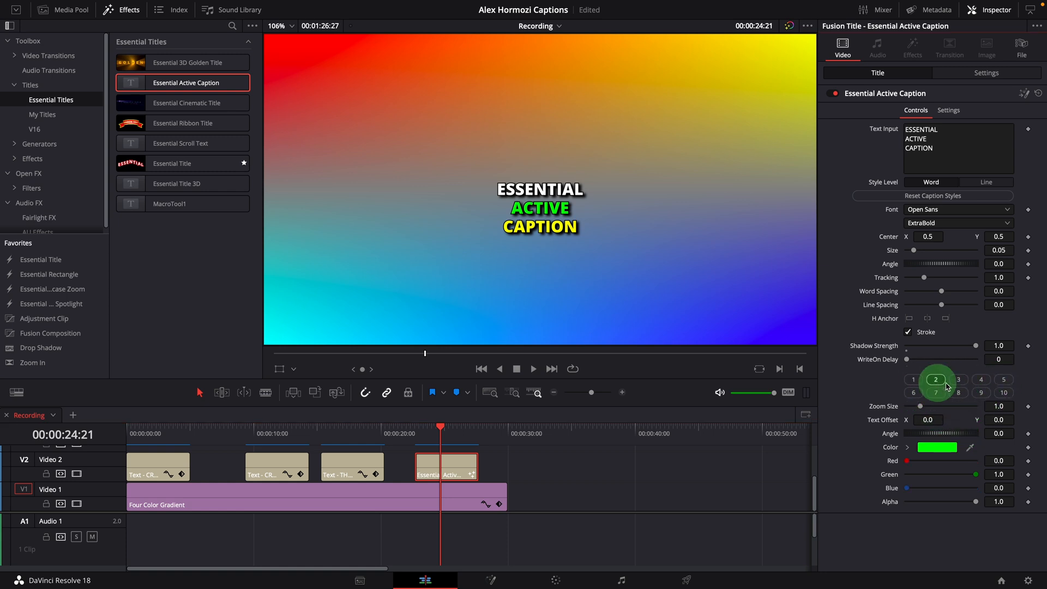
# Step: Select word 1 and Alt-drag a duplicate of the caption clip right after it
pyautogui.click(958, 392)
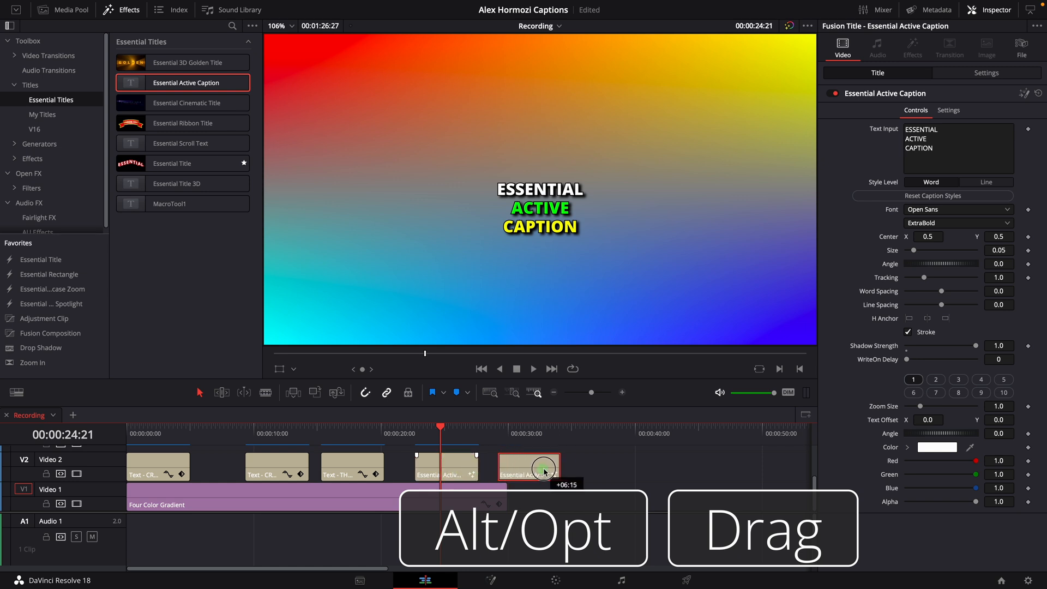
pyautogui.moveTo(545, 468); pyautogui.dragTo(618, 502)
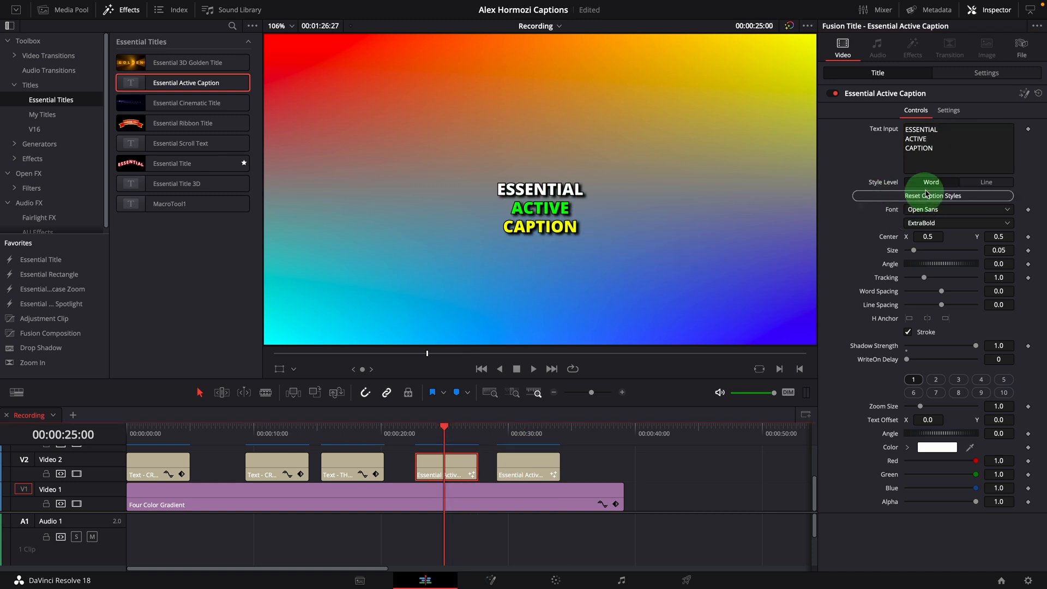
pyautogui.click(986, 182)
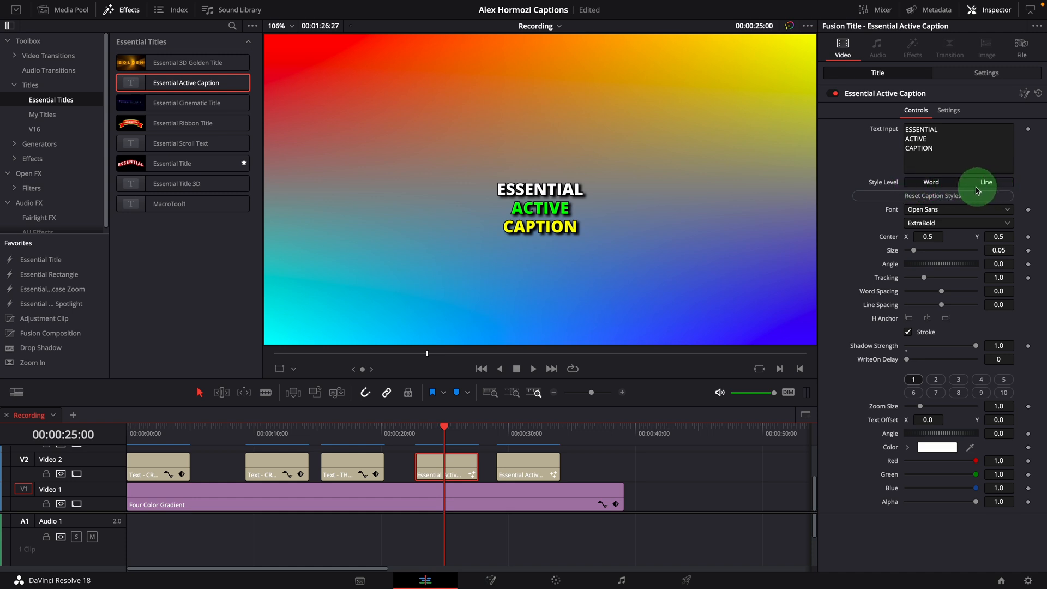
pyautogui.click(931, 182)
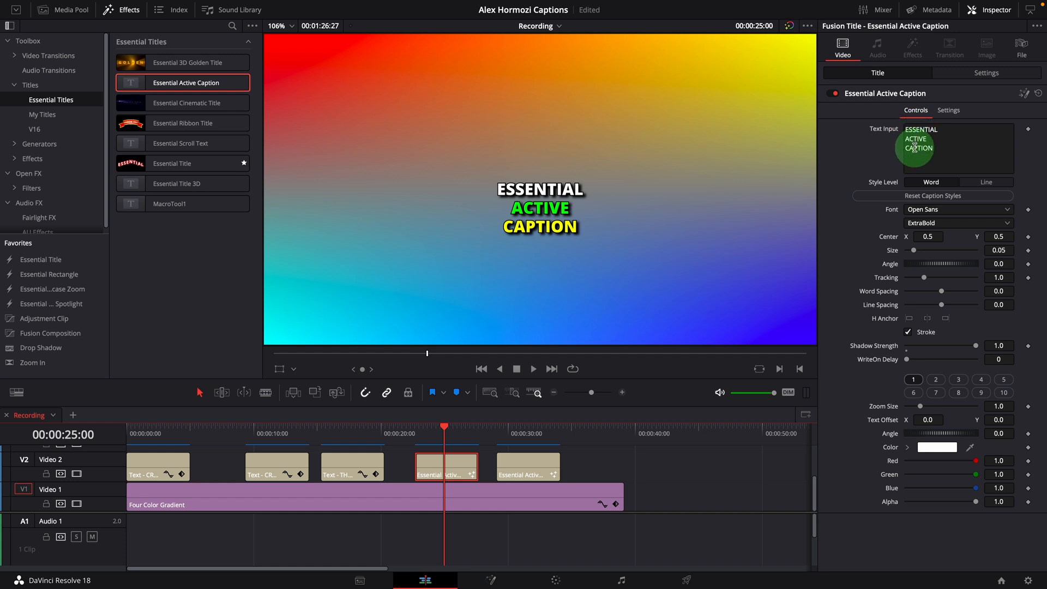
pyautogui.click(987, 182)
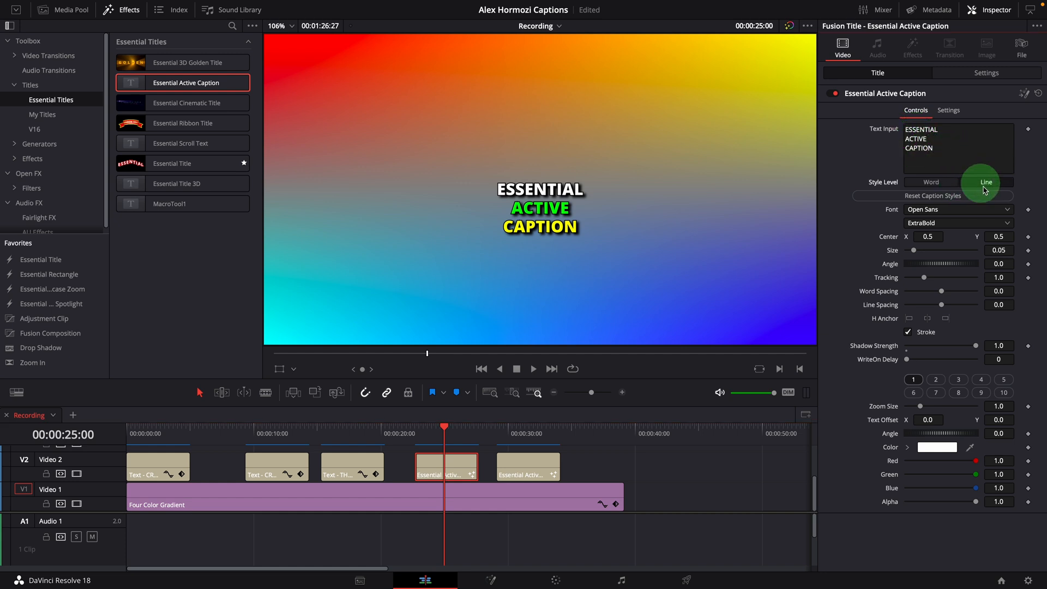
pyautogui.click(931, 181)
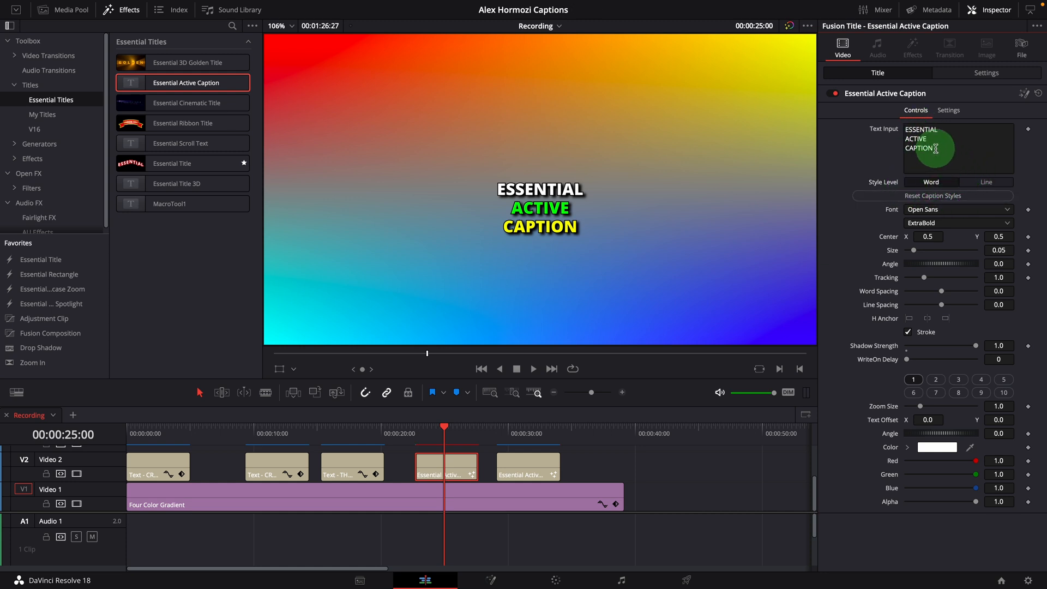
pyautogui.click(989, 181)
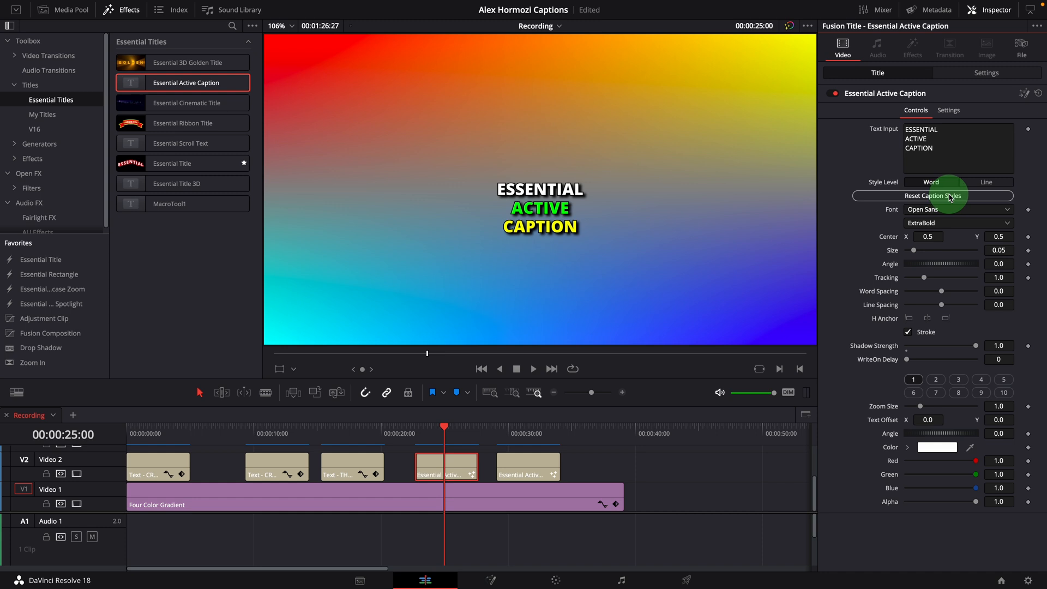
# Step: Add NEW, WORD and END to the caption lines and set Style Level to Line
pyautogui.write('NEW')
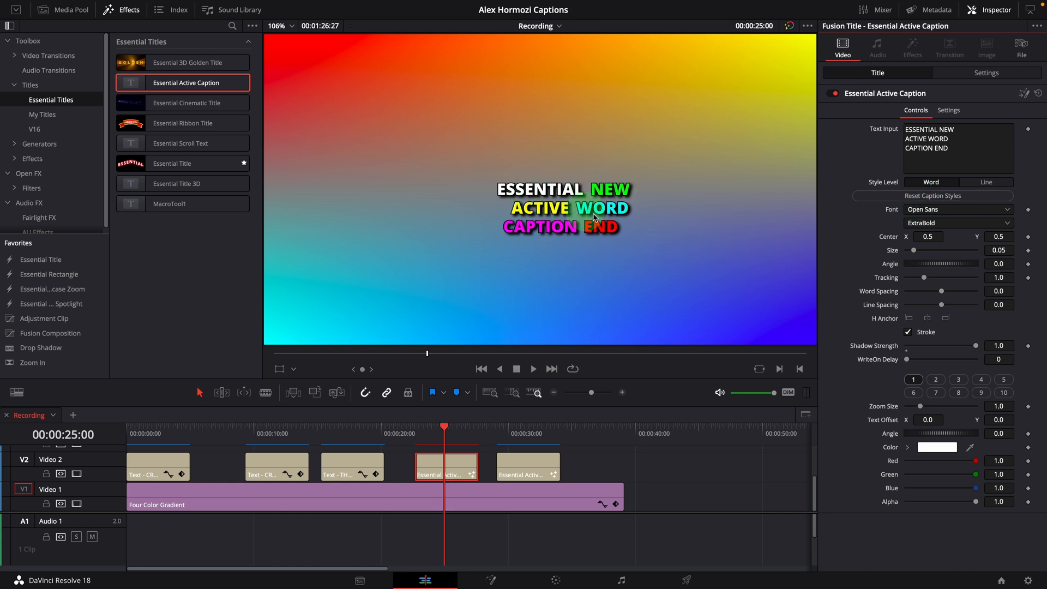
pyautogui.click(986, 181)
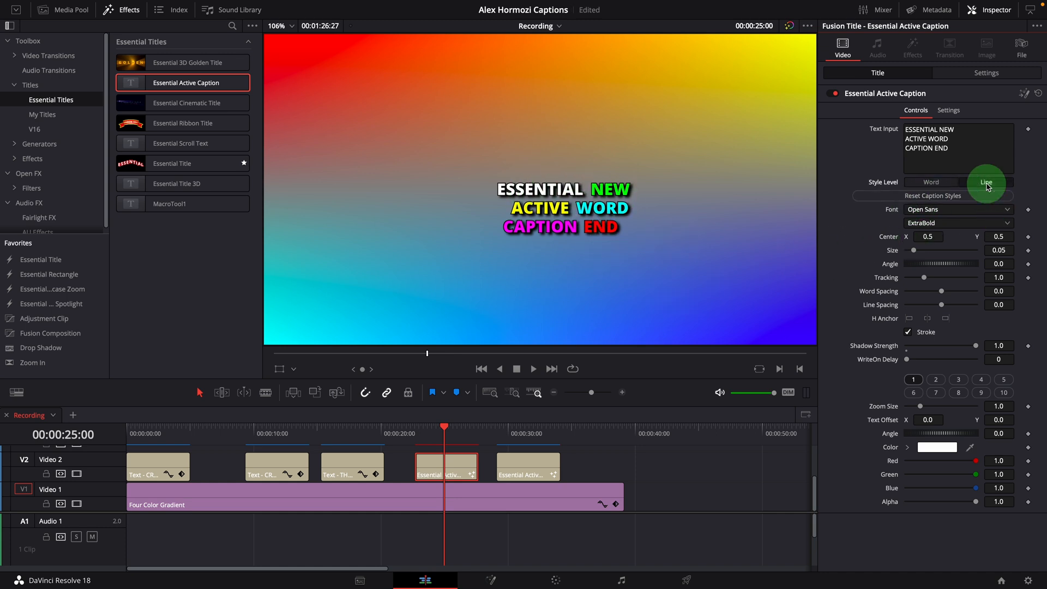
pyautogui.click(987, 182)
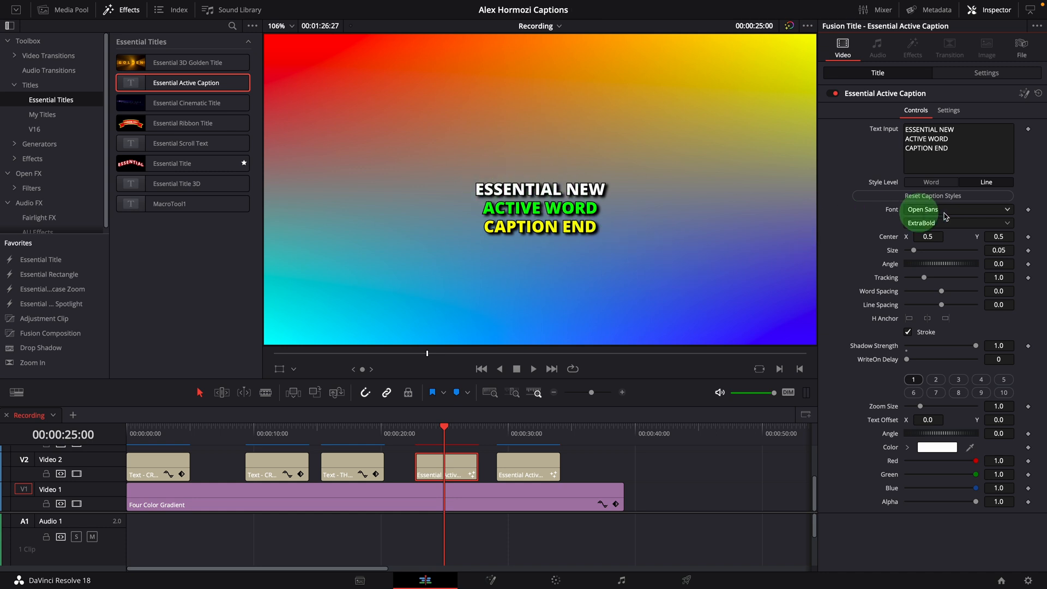
pyautogui.click(985, 182)
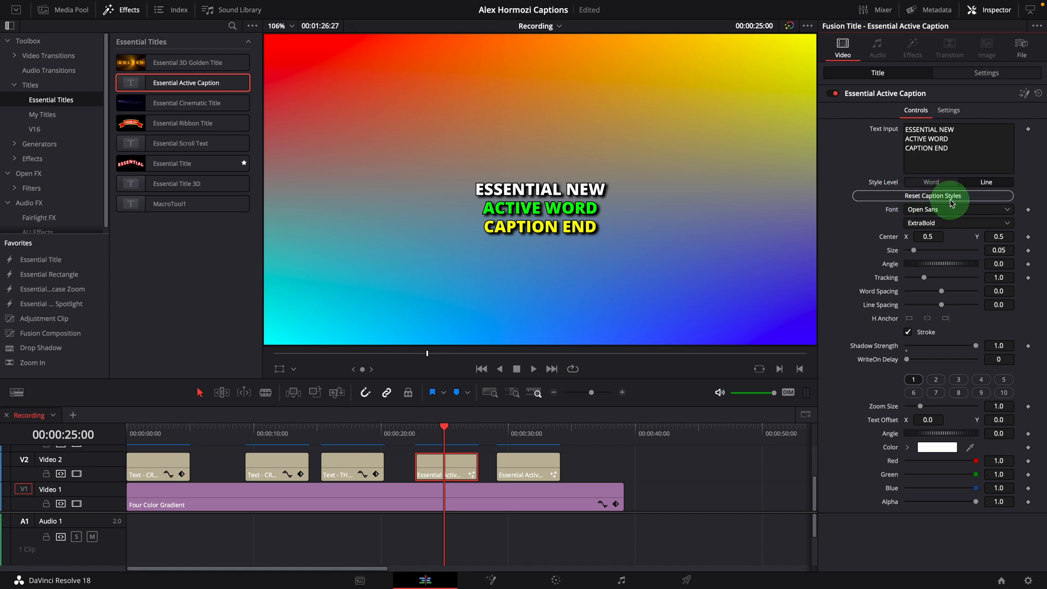
pyautogui.click(958, 209)
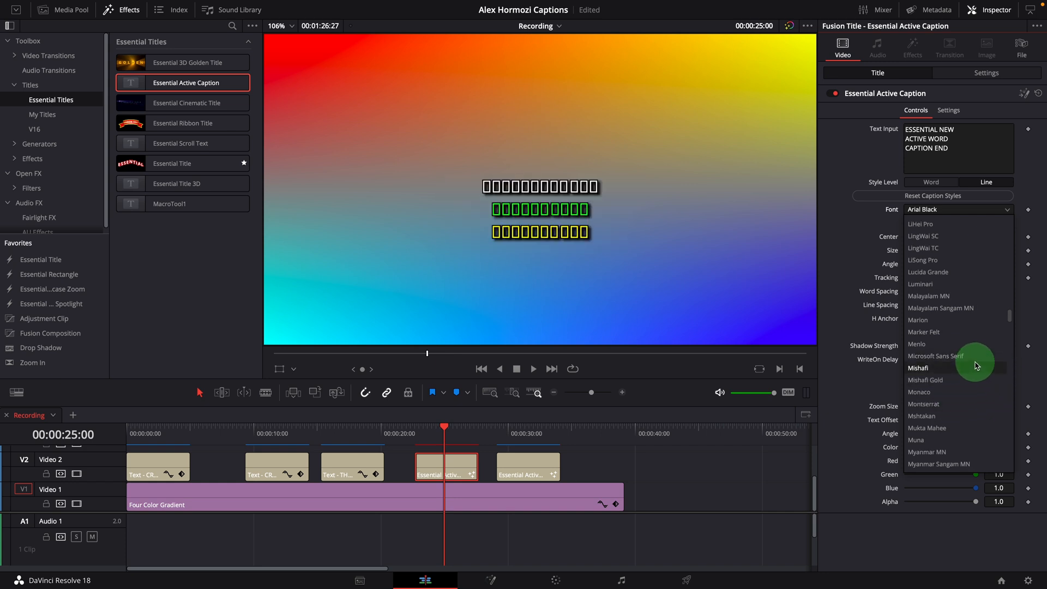
# Step: Set the caption font to Montserrat with Black weight
pyautogui.click(925, 404)
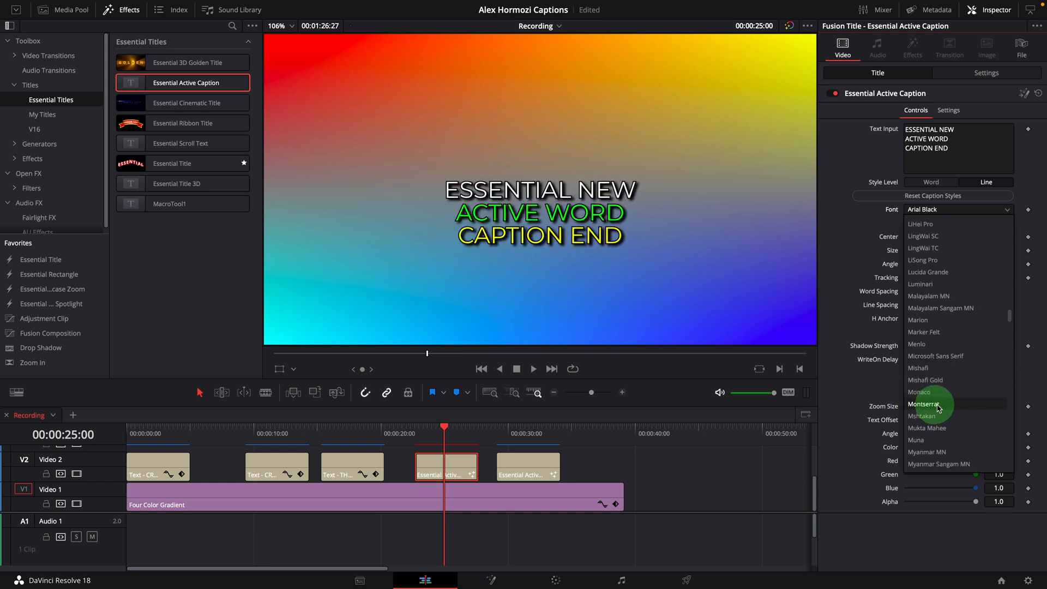
pyautogui.click(926, 404)
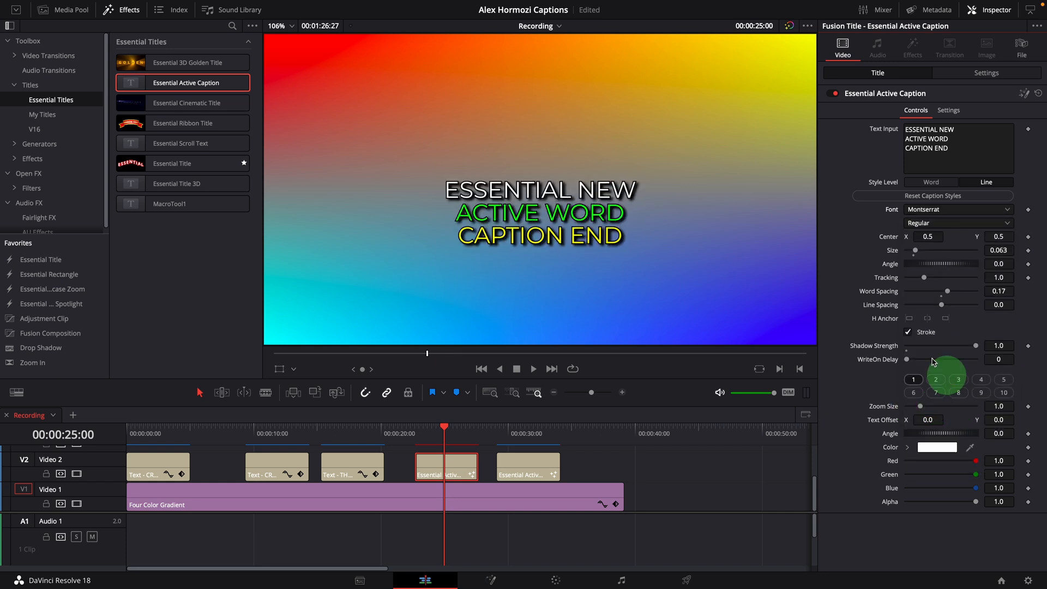
pyautogui.click(958, 223)
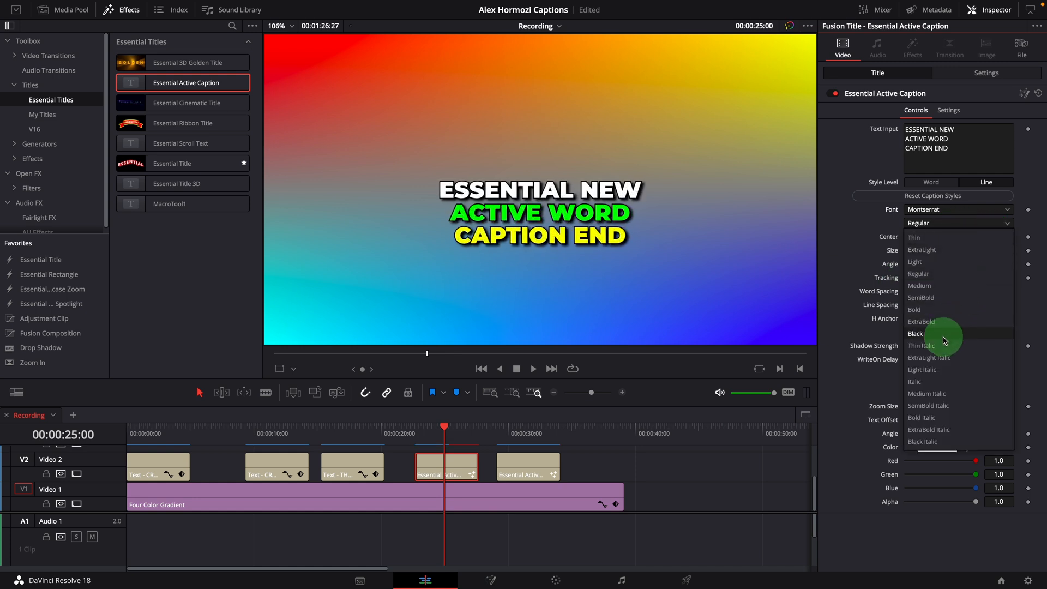
pyautogui.click(916, 334)
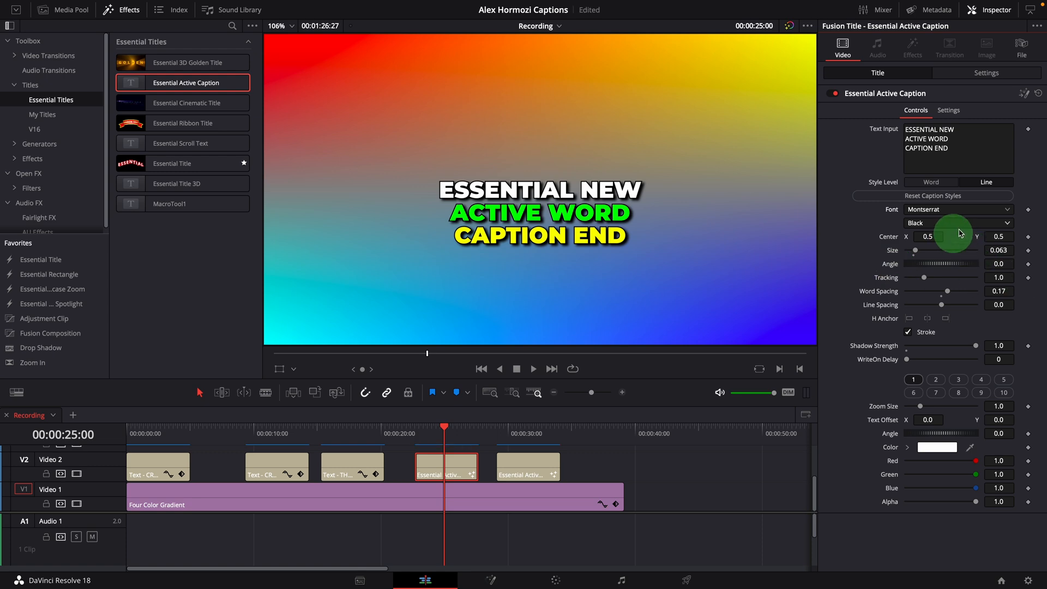
# Step: Try The Bold Font on the caption and click into the Text Input box
pyautogui.click(958, 209)
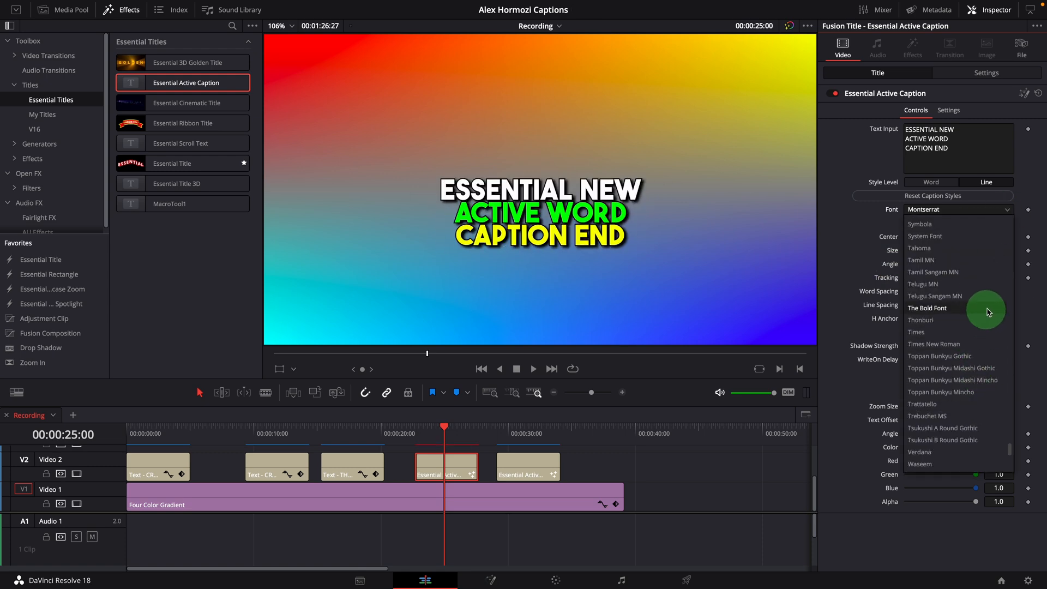
pyautogui.click(928, 307)
pyautogui.write('ord')
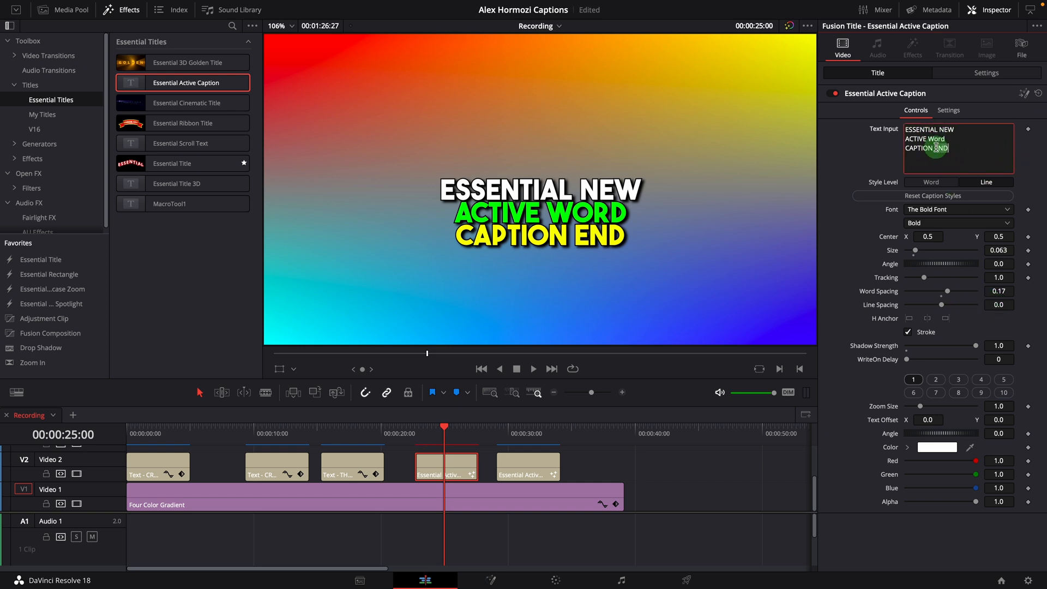
pyautogui.click(987, 182)
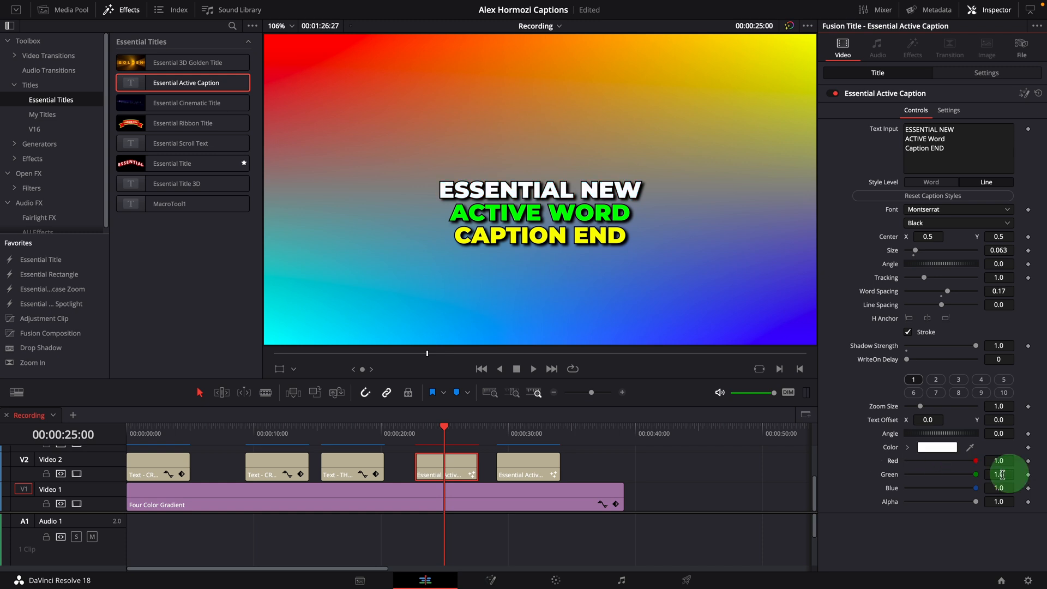
# Step: Drag Zoom Size up and back, shrink text to size 0.05, tilt about 10 degrees
pyautogui.moveTo(920, 406); pyautogui.dragTo(942, 406)
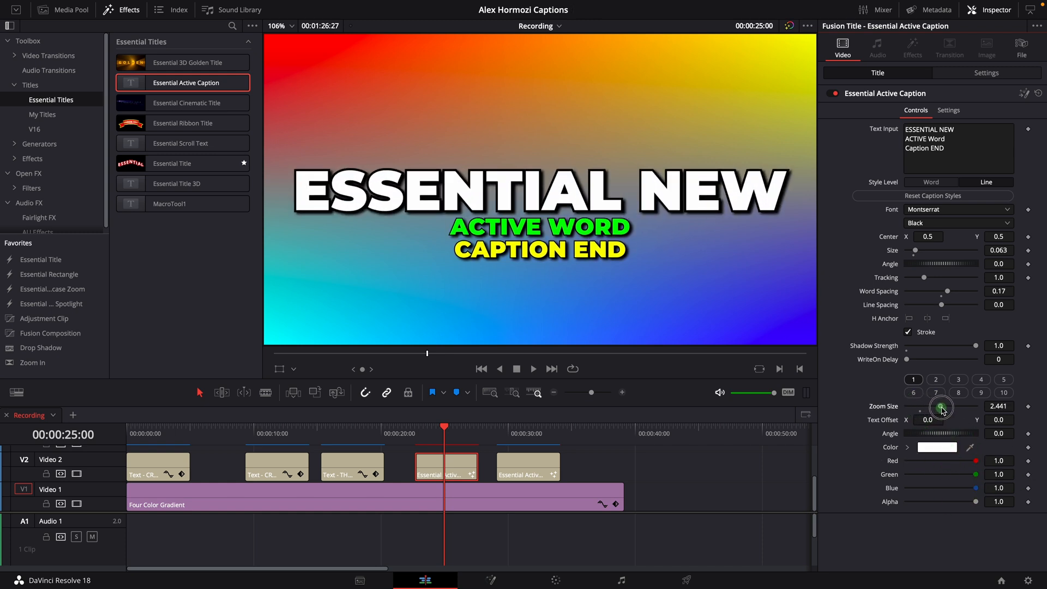
pyautogui.moveTo(942, 406); pyautogui.dragTo(917, 405)
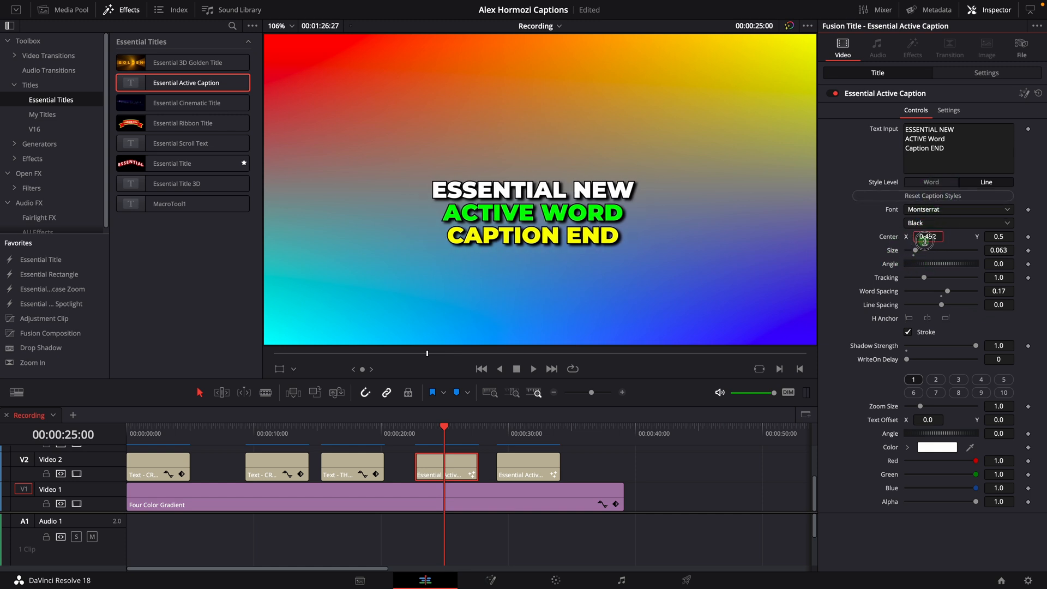
pyautogui.moveTo(915, 250); pyautogui.dragTo(923, 250)
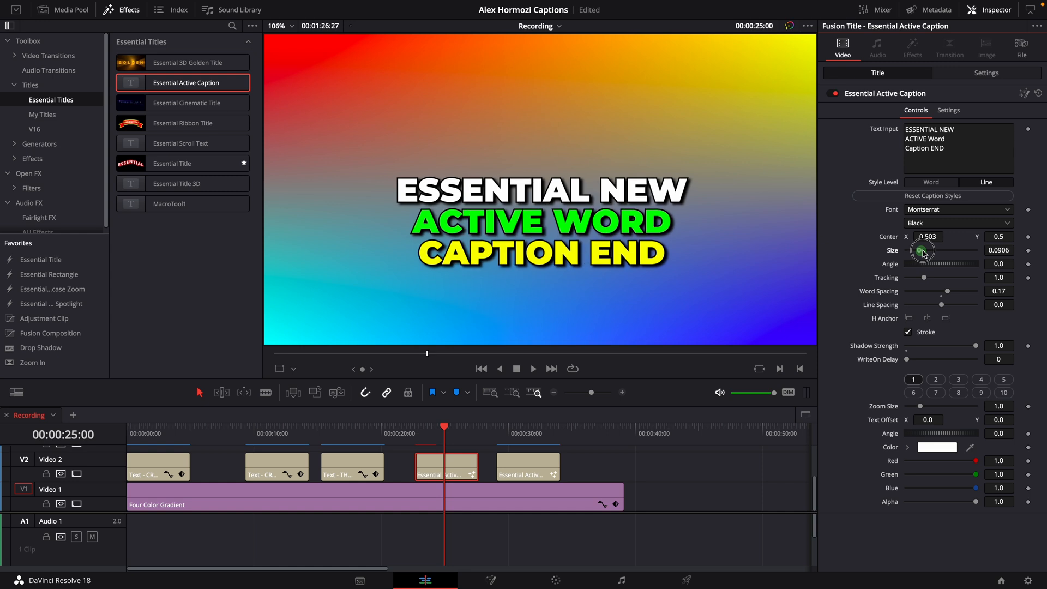
pyautogui.moveTo(925, 253); pyautogui.dragTo(934, 269)
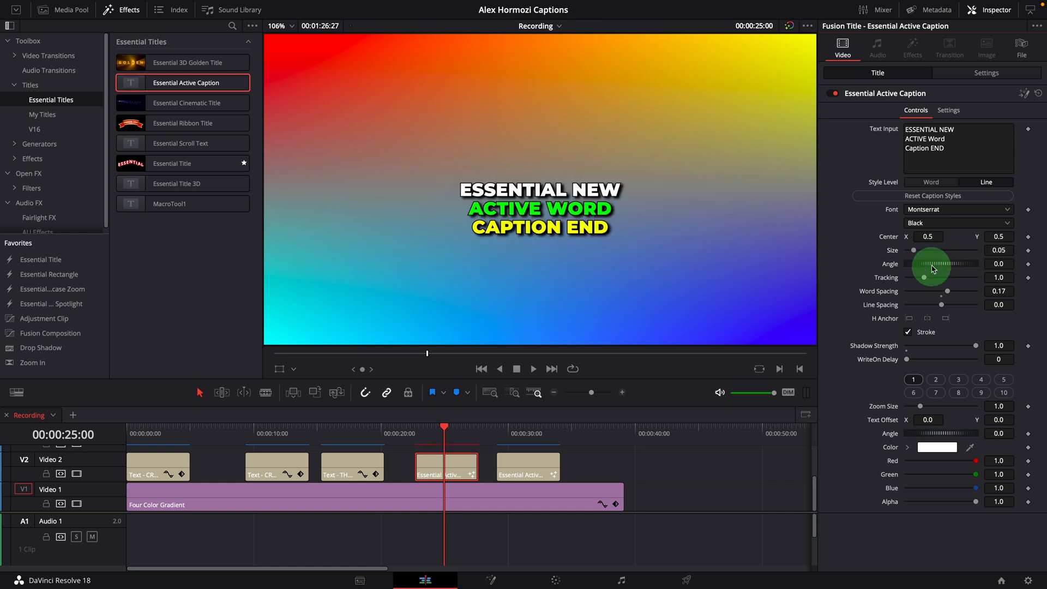
pyautogui.moveTo(934, 274); pyautogui.dragTo(938, 265)
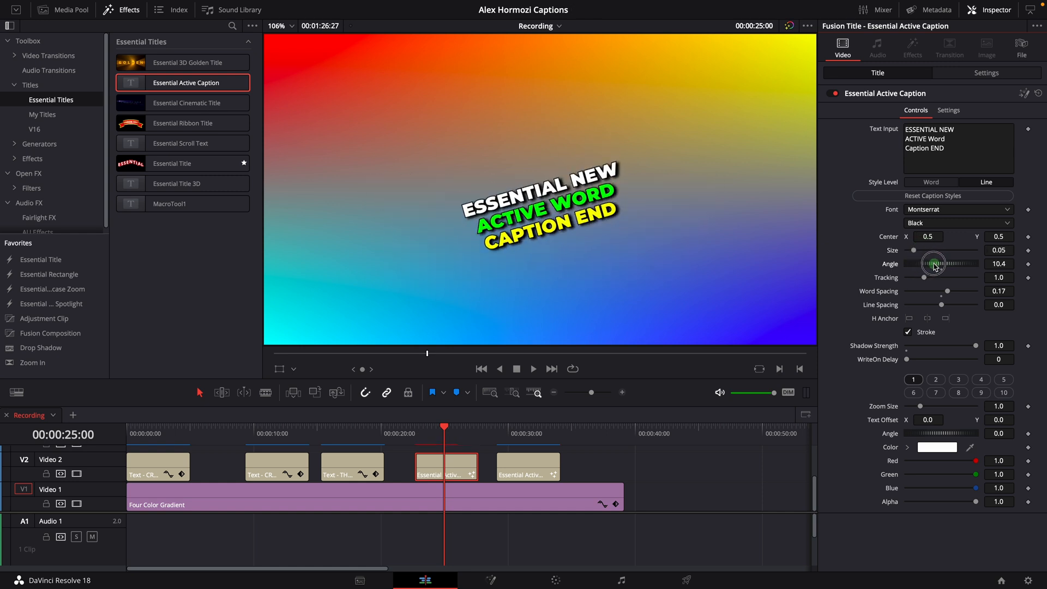
pyautogui.moveTo(933, 263); pyautogui.dragTo(952, 297)
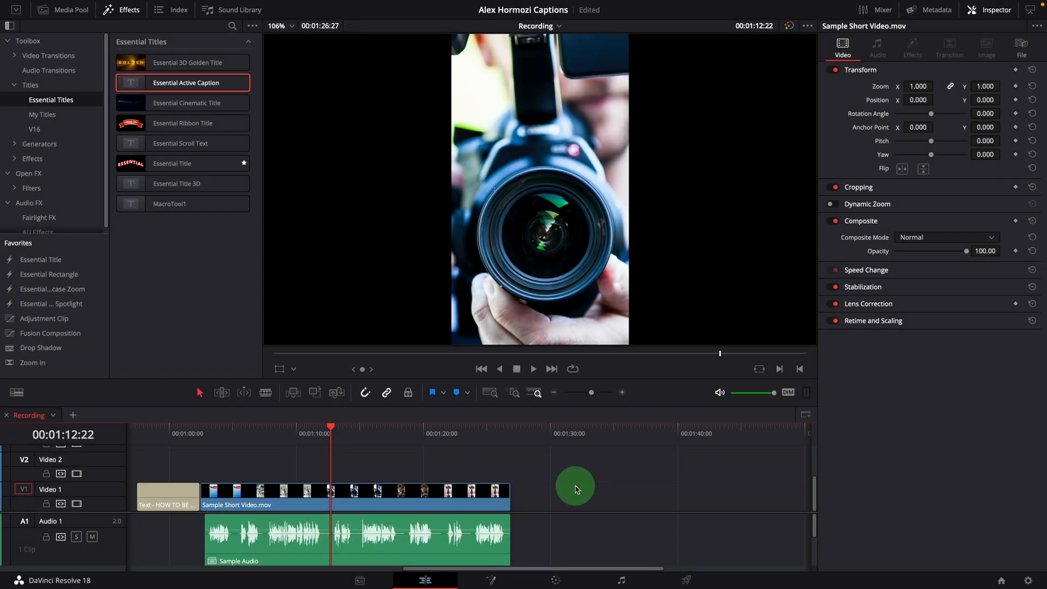
pyautogui.moveTo(595, 482)
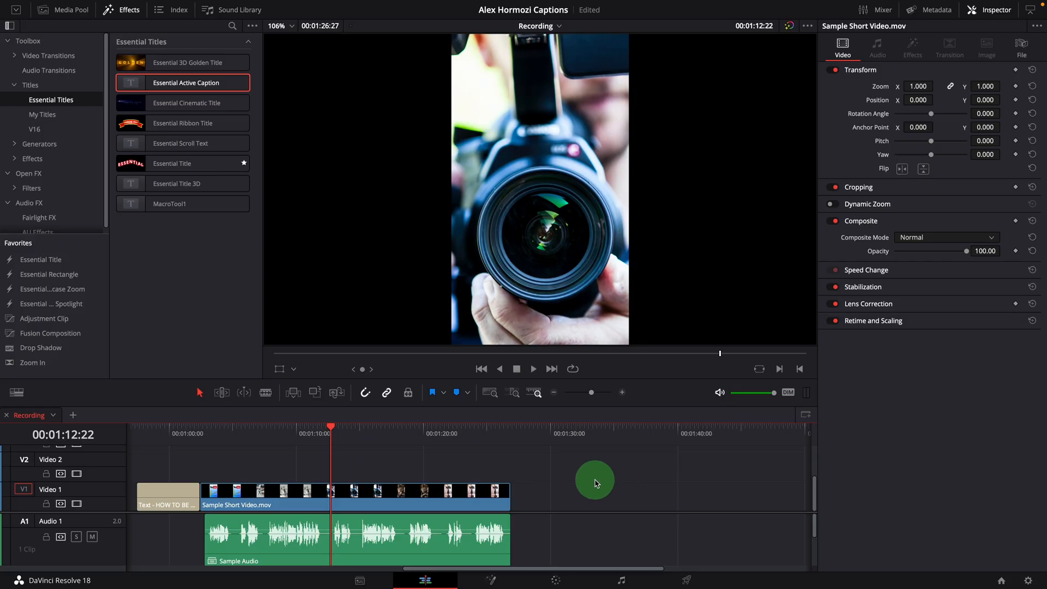
pyautogui.moveTo(511, 428)
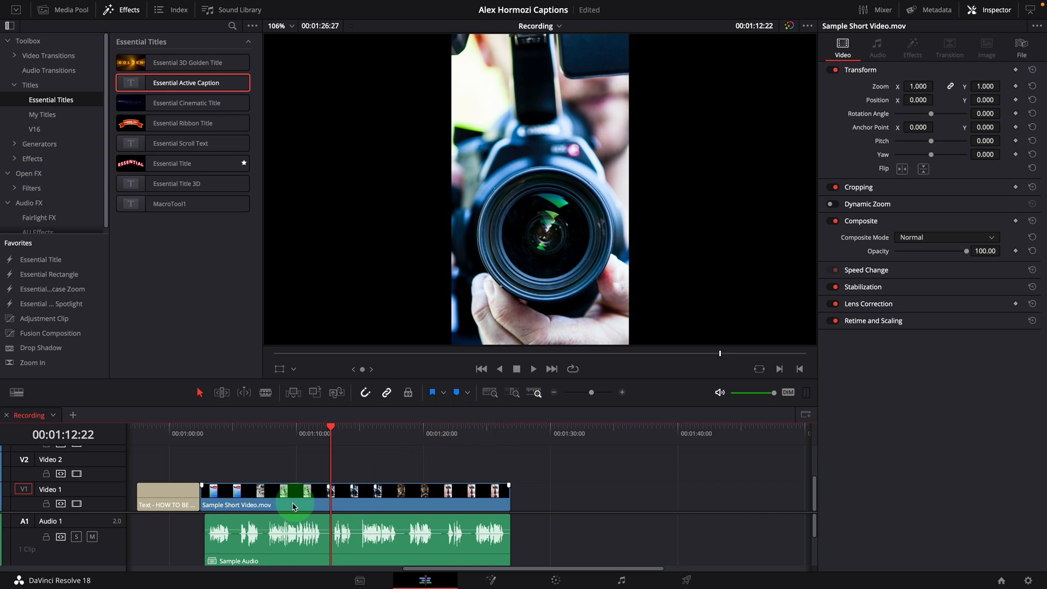
# Step: Select the text title clip on Video 1 in the Recording timeline
pyautogui.click(167, 494)
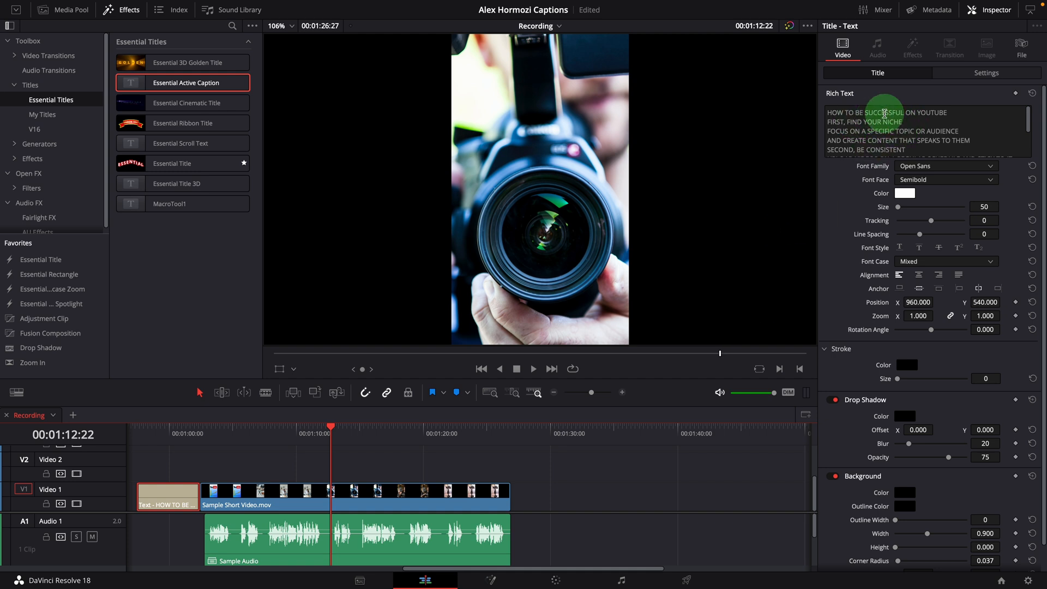
# Step: Scroll through the Rich Text script and copy all of it
pyautogui.scroll(-3)
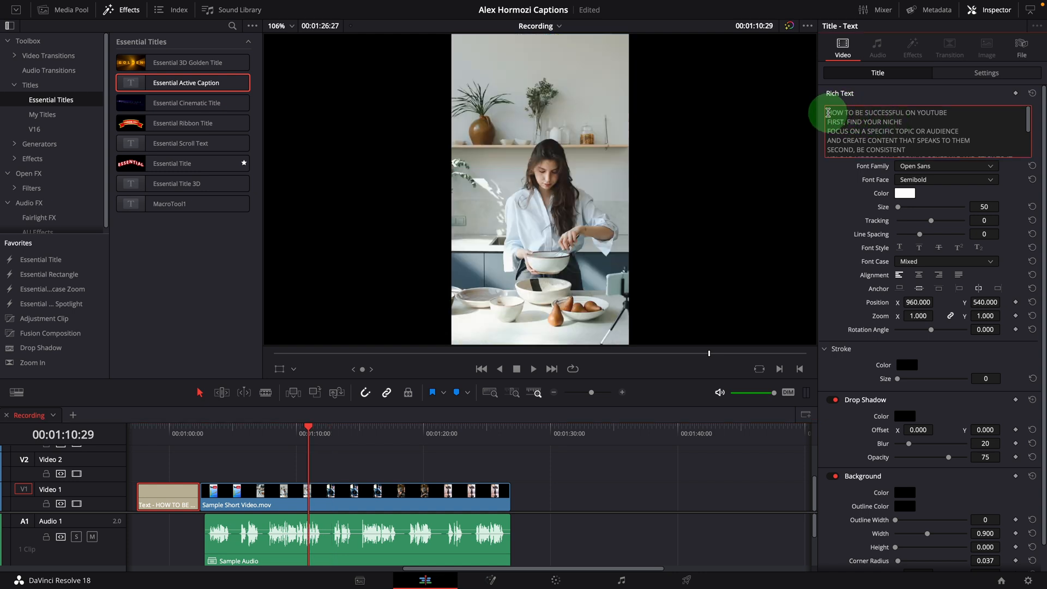
pyautogui.scroll(-3)
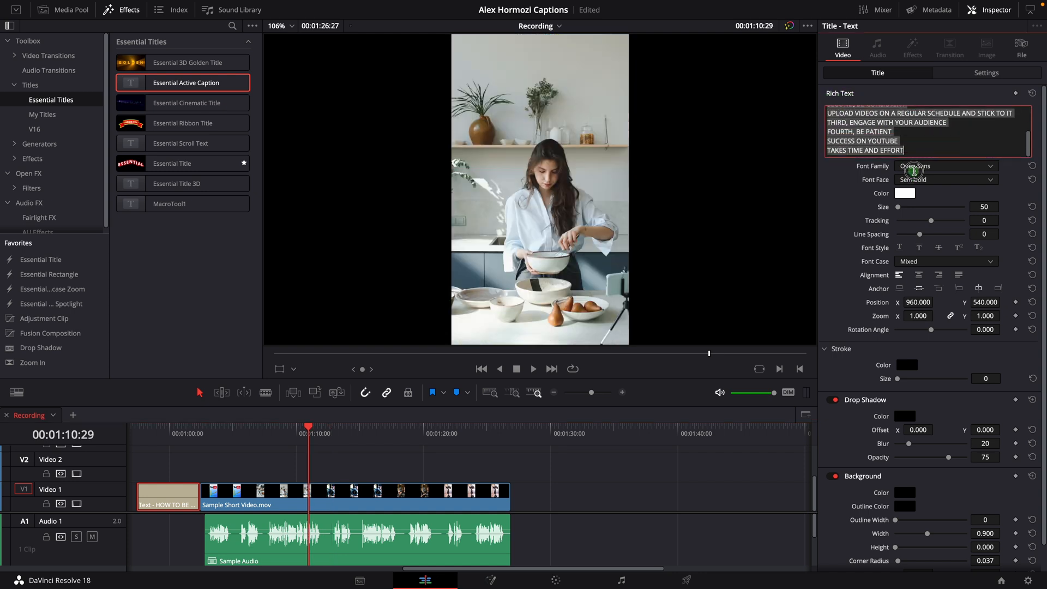
pyautogui.rightClick(915, 171)
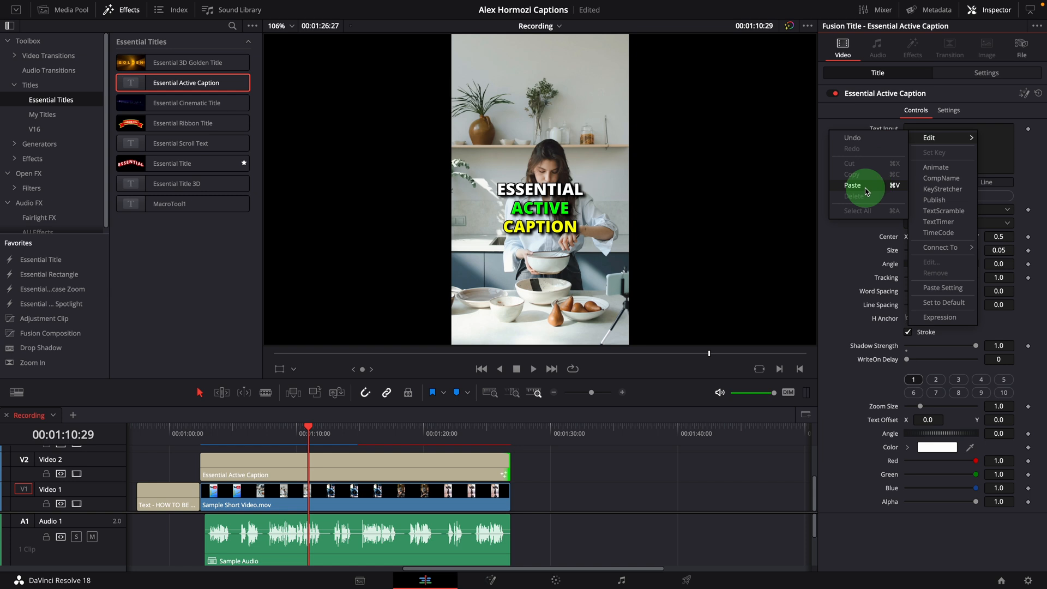
# Step: Paste the script into the caption's Text Input and set Style Level to Line
pyautogui.click(853, 185)
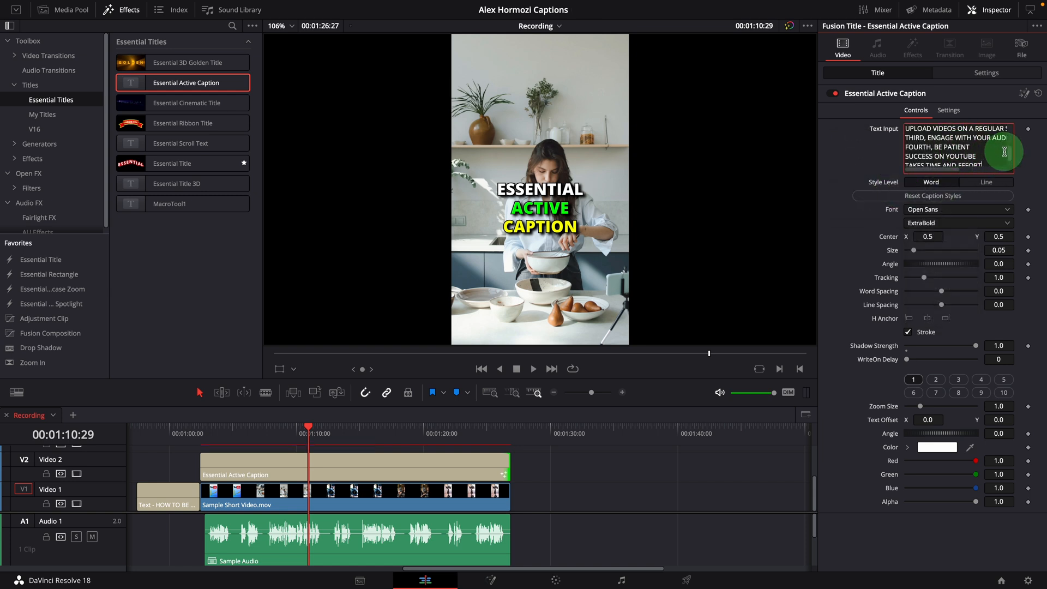
pyautogui.click(986, 181)
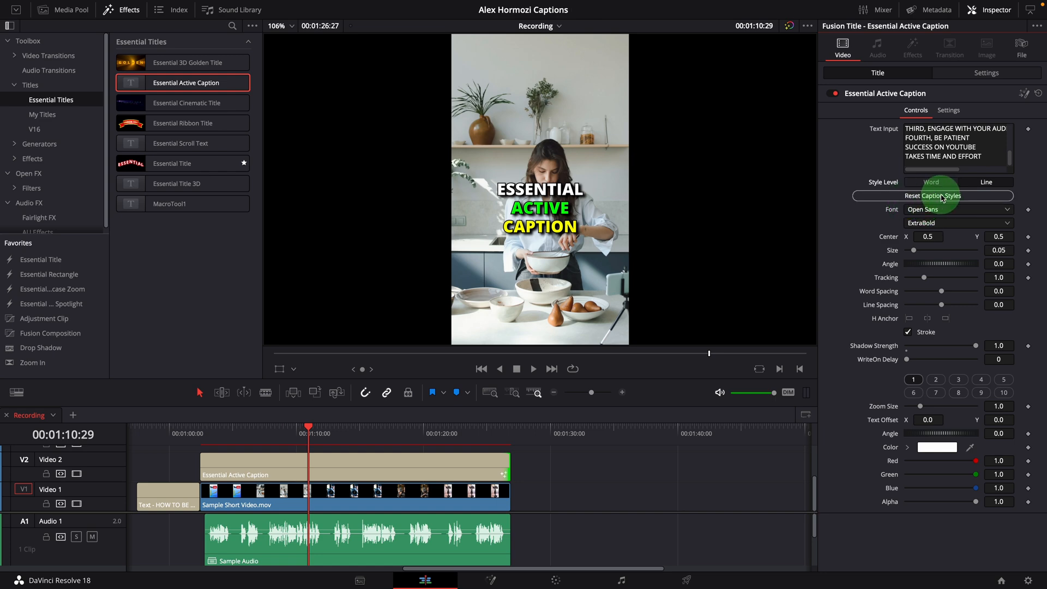
pyautogui.click(933, 196)
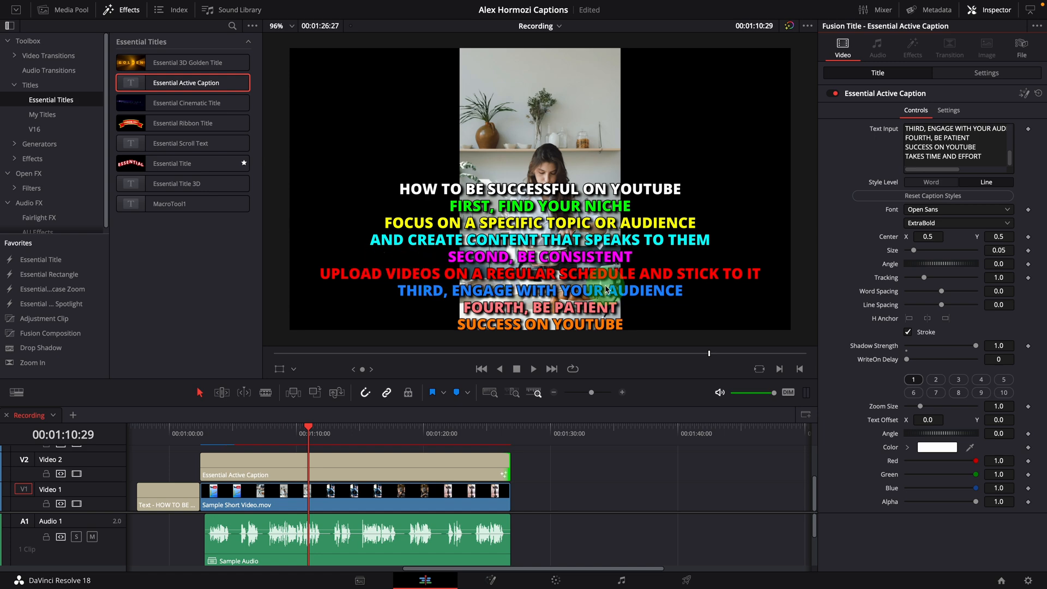
# Step: Set the caption font to Montserrat with the Black weight
pyautogui.click(958, 209)
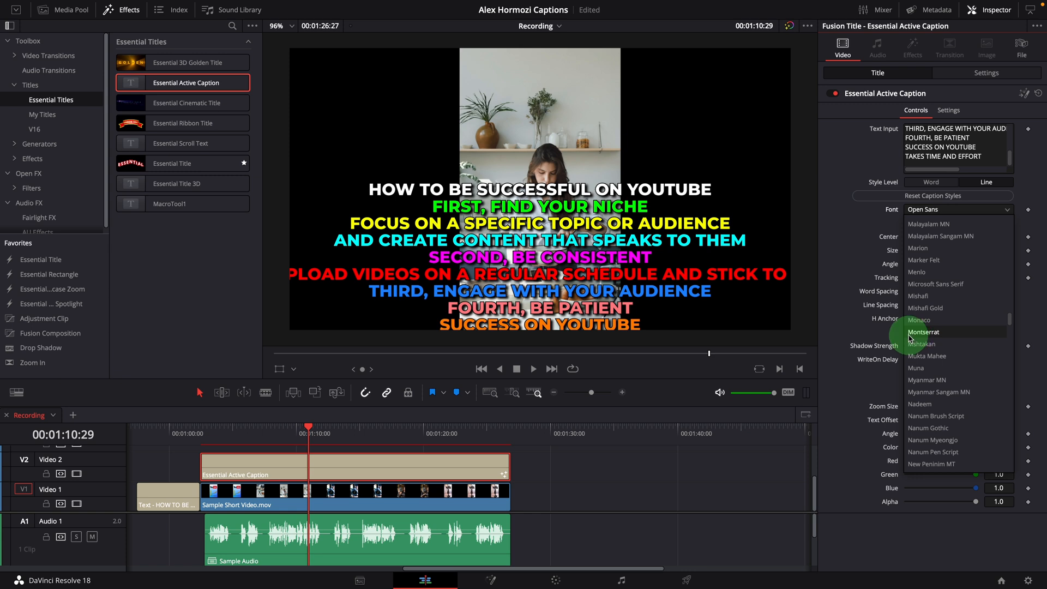
pyautogui.click(925, 333)
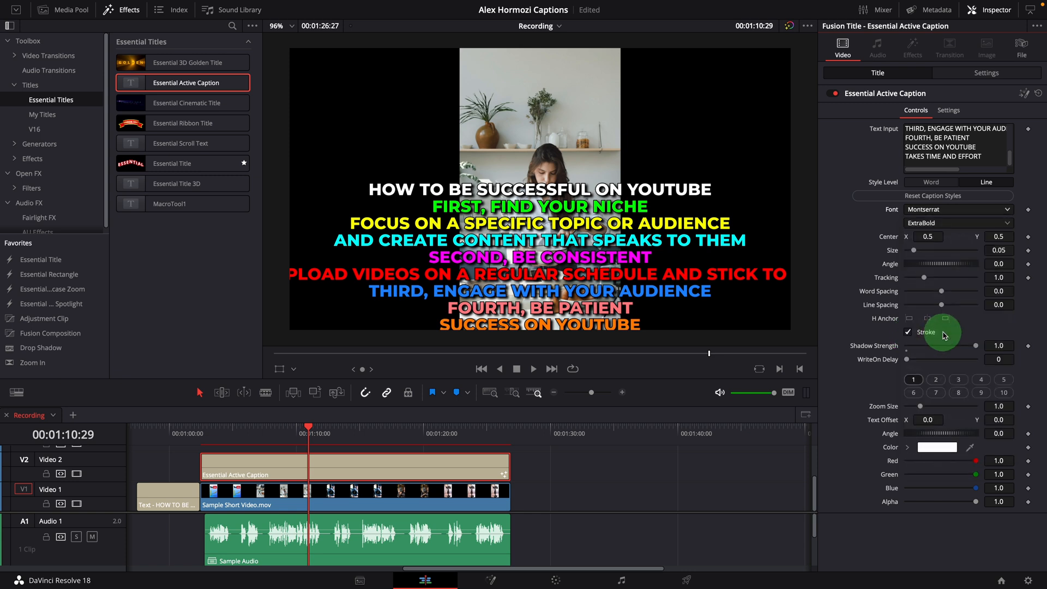
pyautogui.click(956, 223)
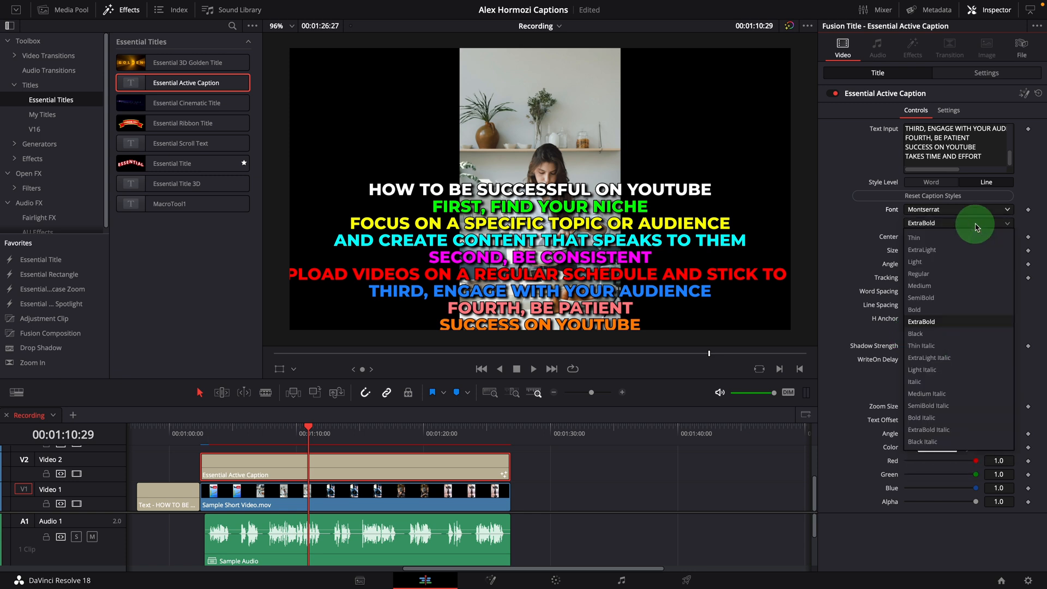
pyautogui.click(915, 333)
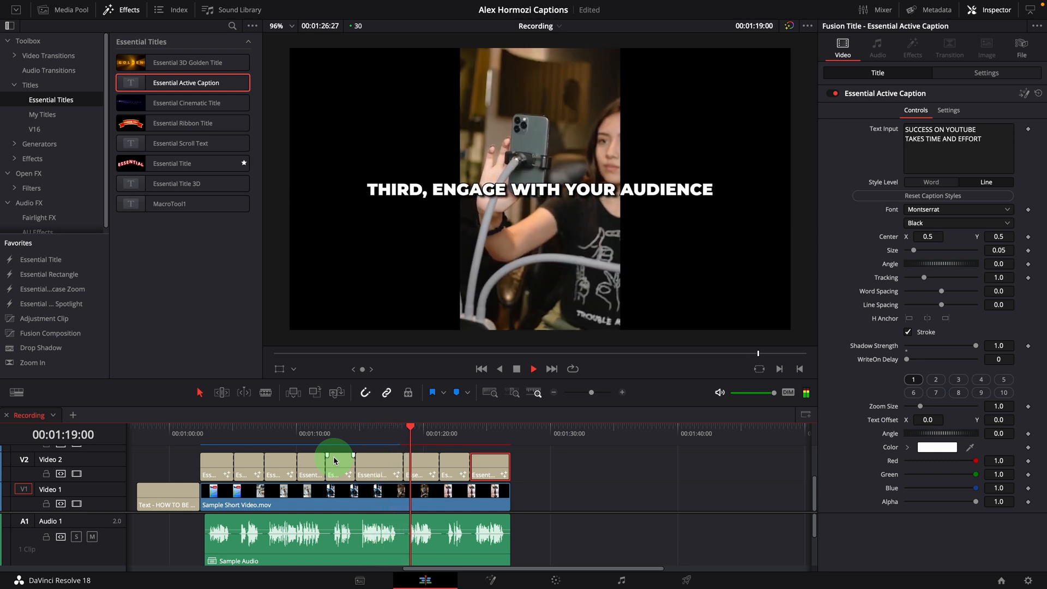
pyautogui.click(533, 368)
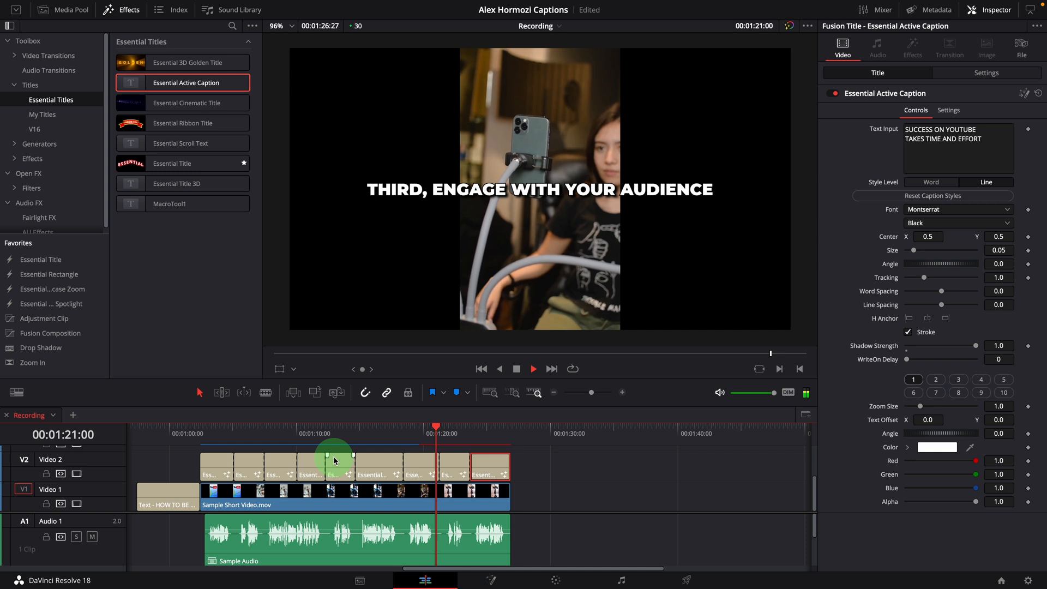
pyautogui.click(533, 369)
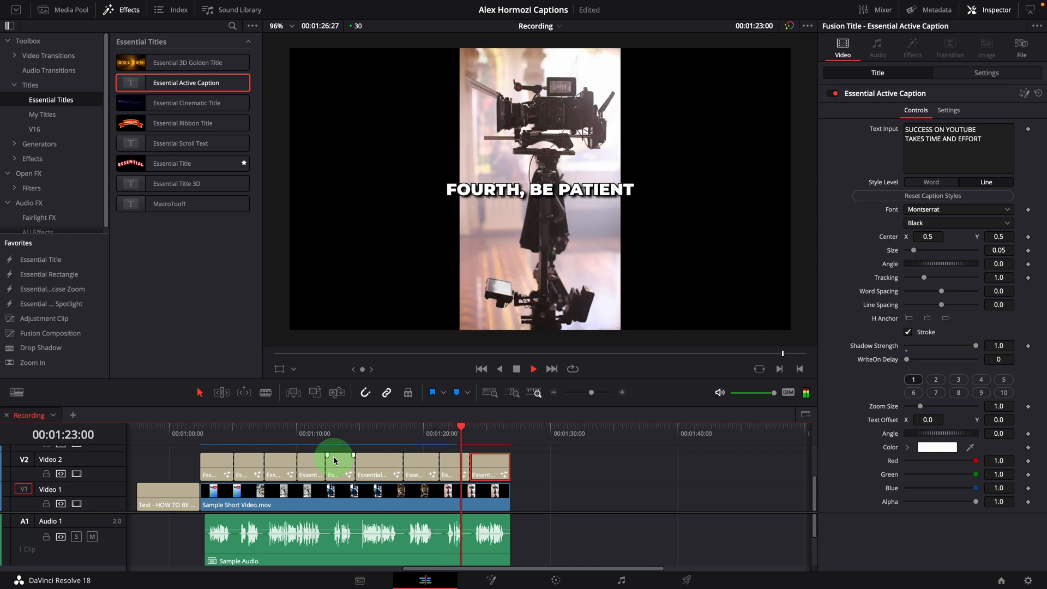
pyautogui.click(532, 368)
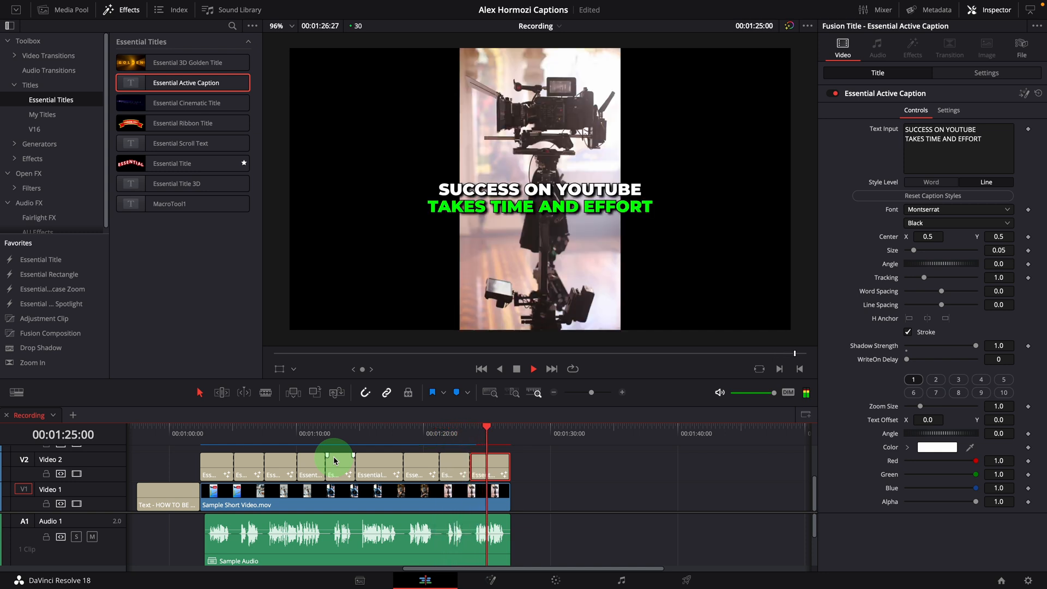
pyautogui.click(532, 368)
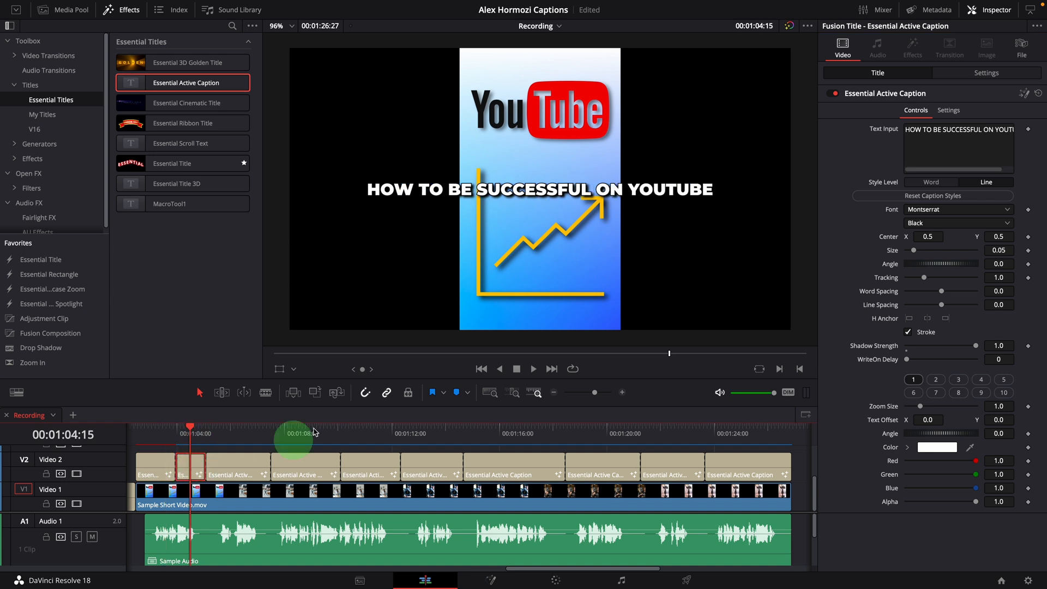
# Step: Blade the caption at word boundaries so the last piece reads ON YOUTUBE
pyautogui.click(957, 129)
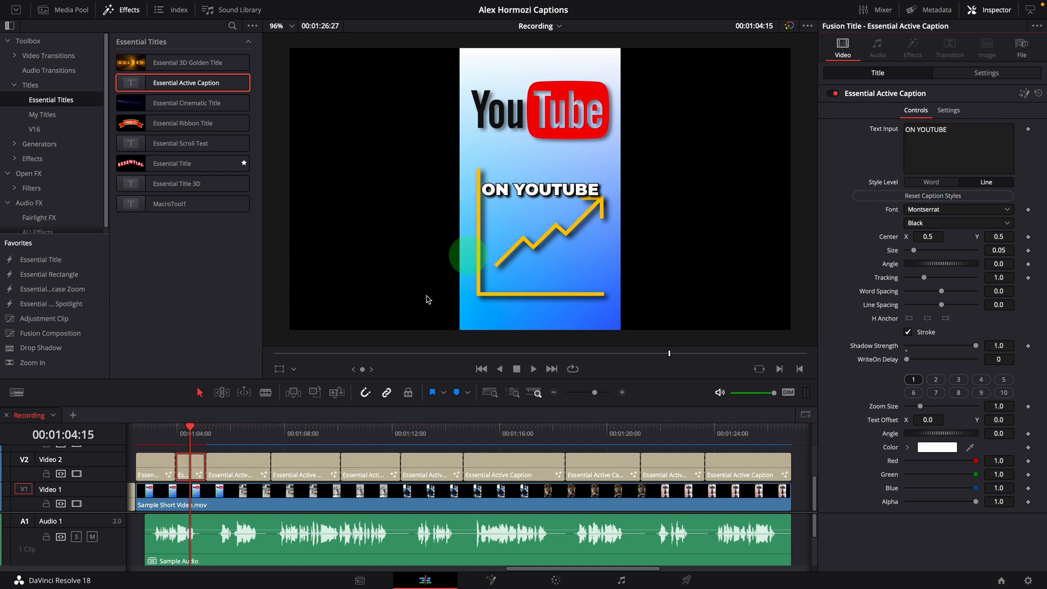
pyautogui.click(234, 466)
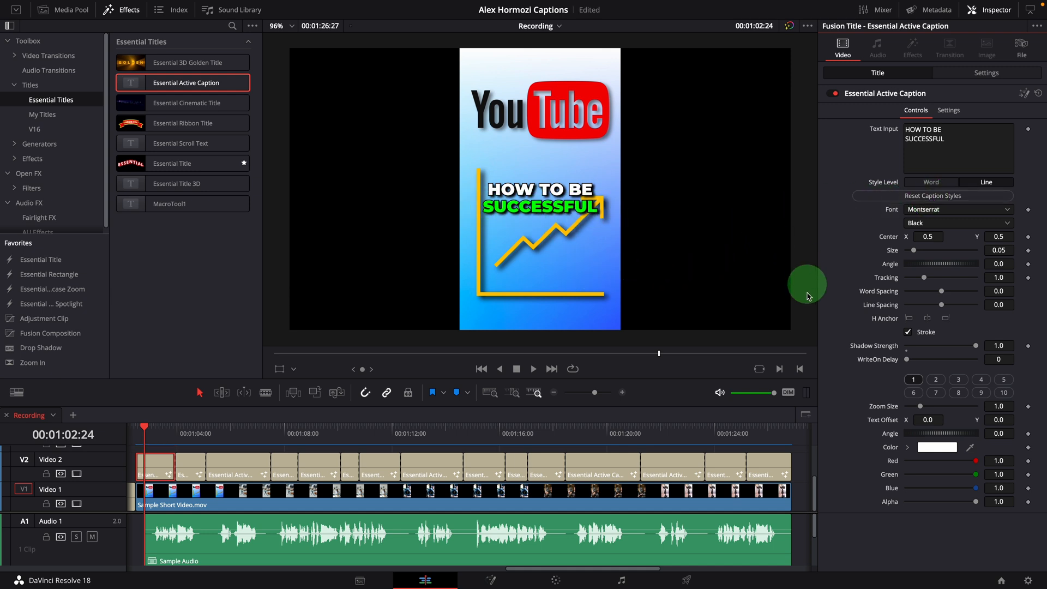
# Step: Make line 2 green, Zoom Size 1.15, Angle 24, and adjust its Text Offset
pyautogui.click(936, 379)
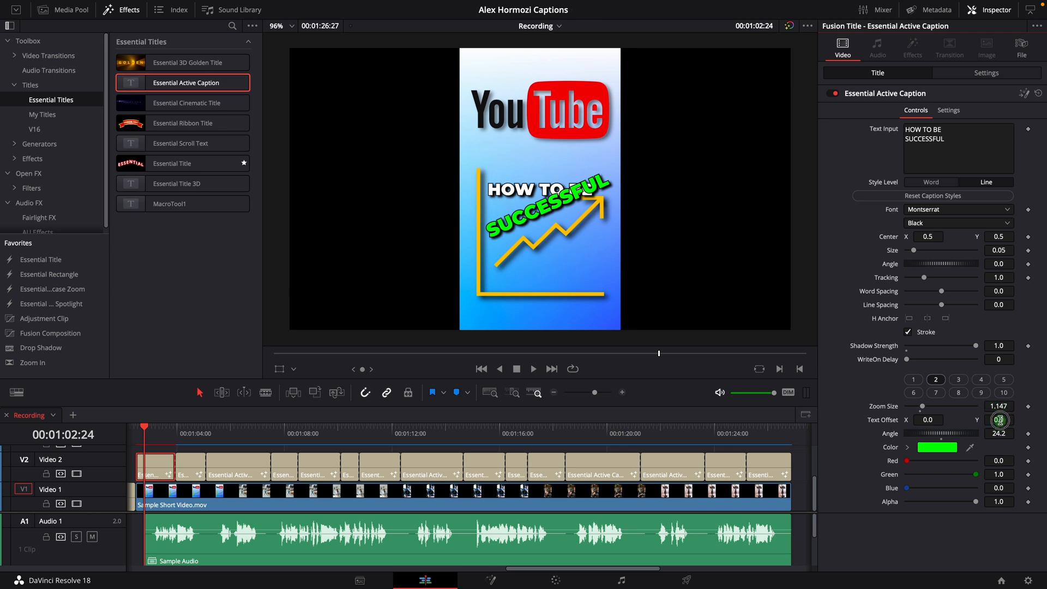
pyautogui.moveTo(1001, 419); pyautogui.dragTo(961, 426)
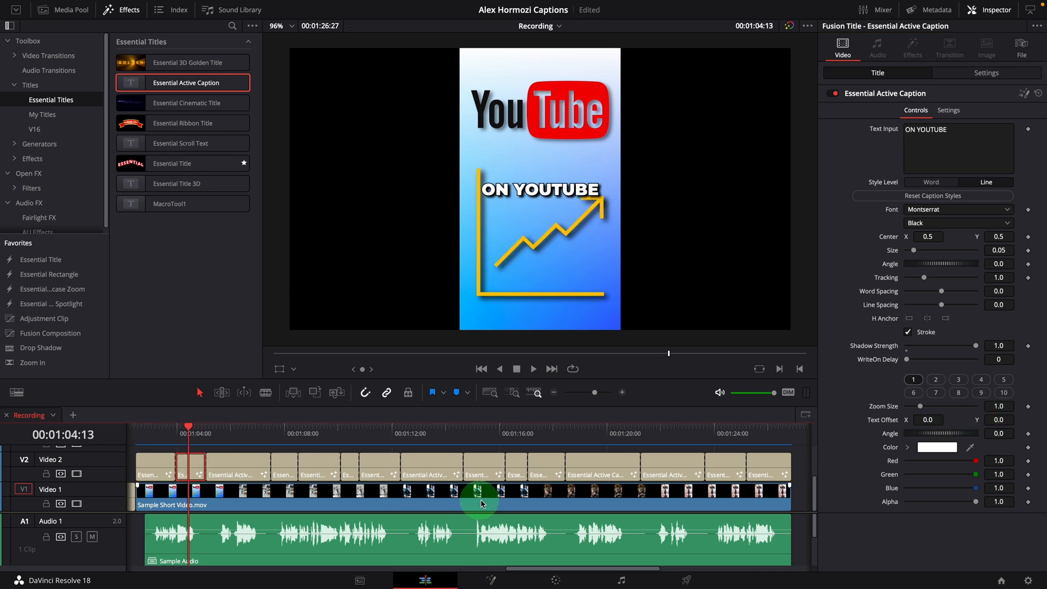
pyautogui.moveTo(628, 195)
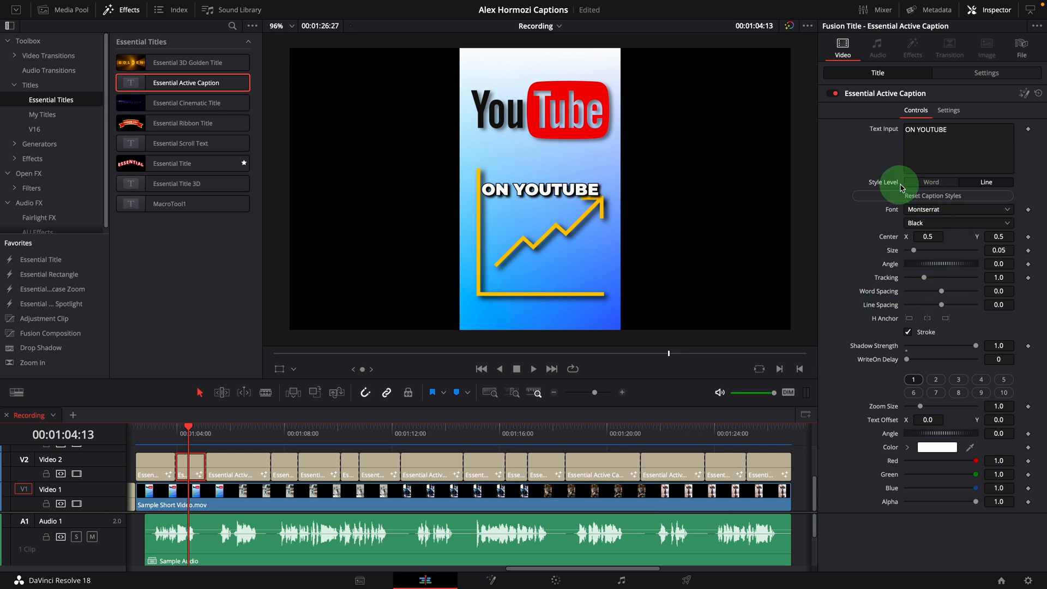
# Step: Set word-level styling, Center X 0.41, and YOUTUBE red at Zoom Size 1.22
pyautogui.click(931, 182)
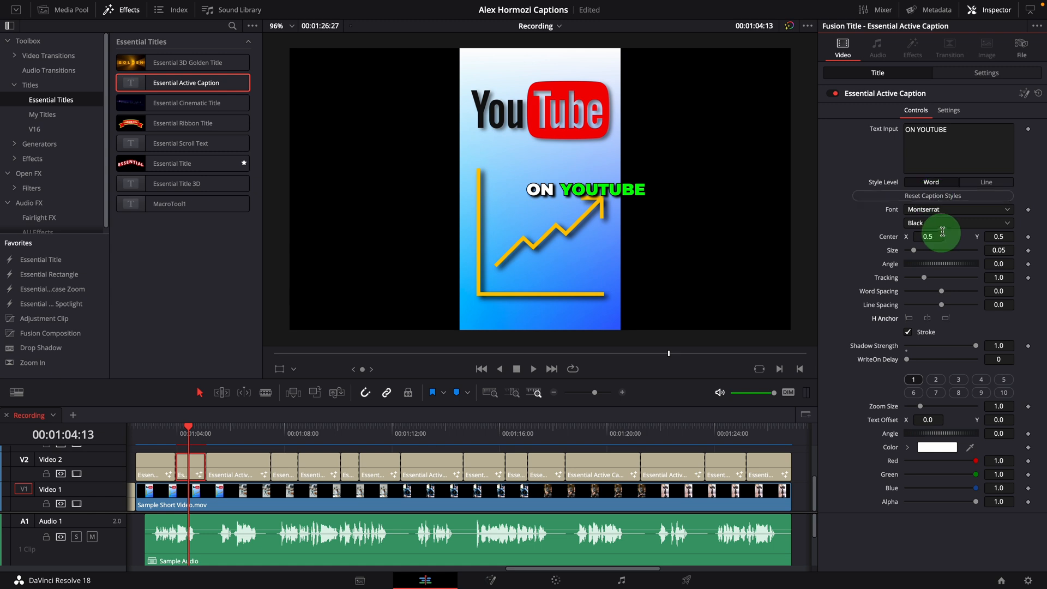
pyautogui.moveTo(943, 232); pyautogui.dragTo(892, 238)
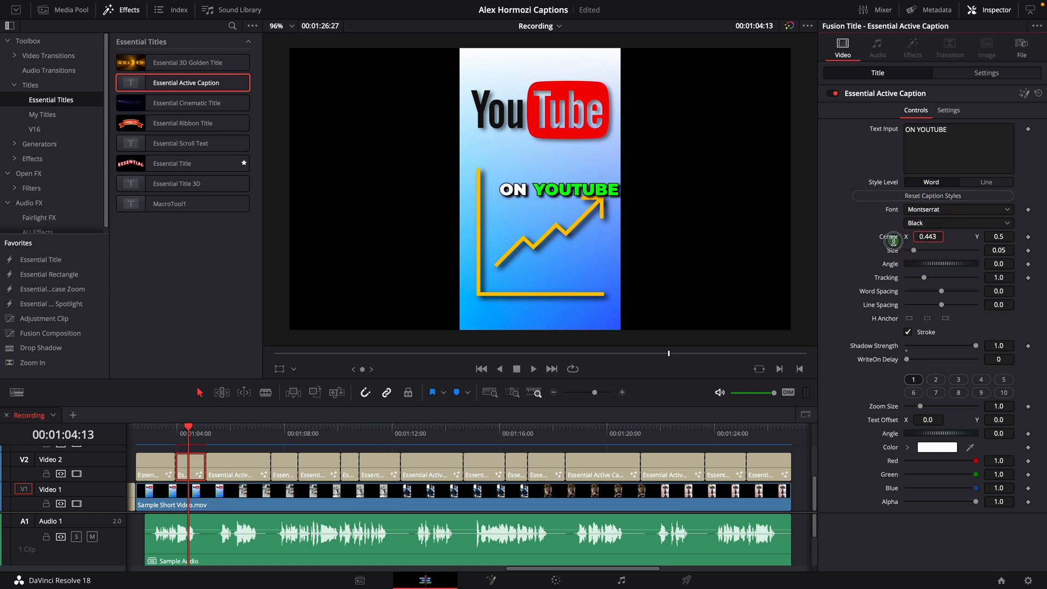
pyautogui.moveTo(893, 241); pyautogui.dragTo(879, 243)
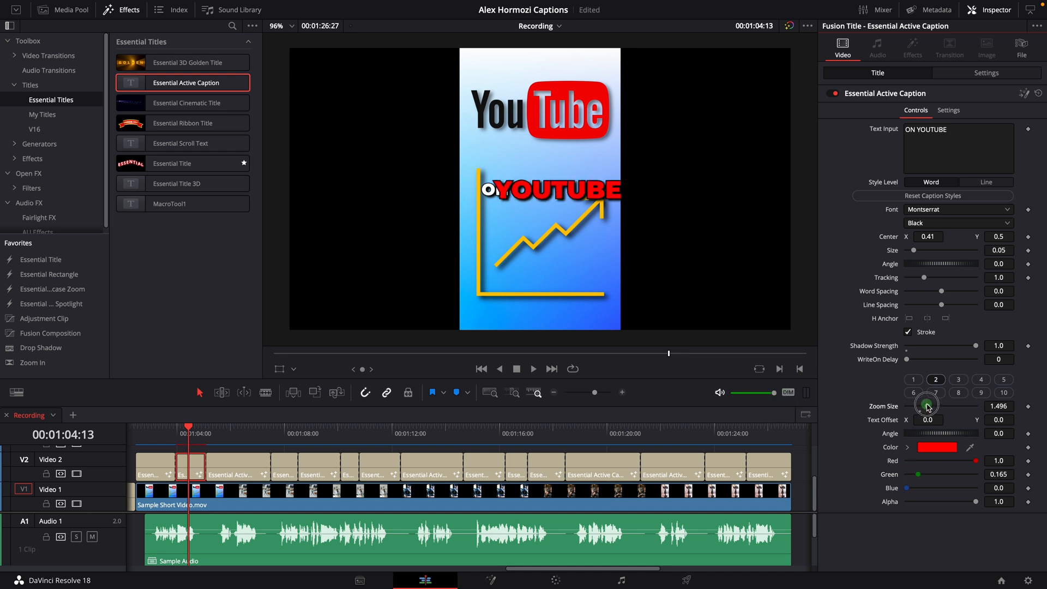
pyautogui.moveTo(927, 406); pyautogui.dragTo(923, 409)
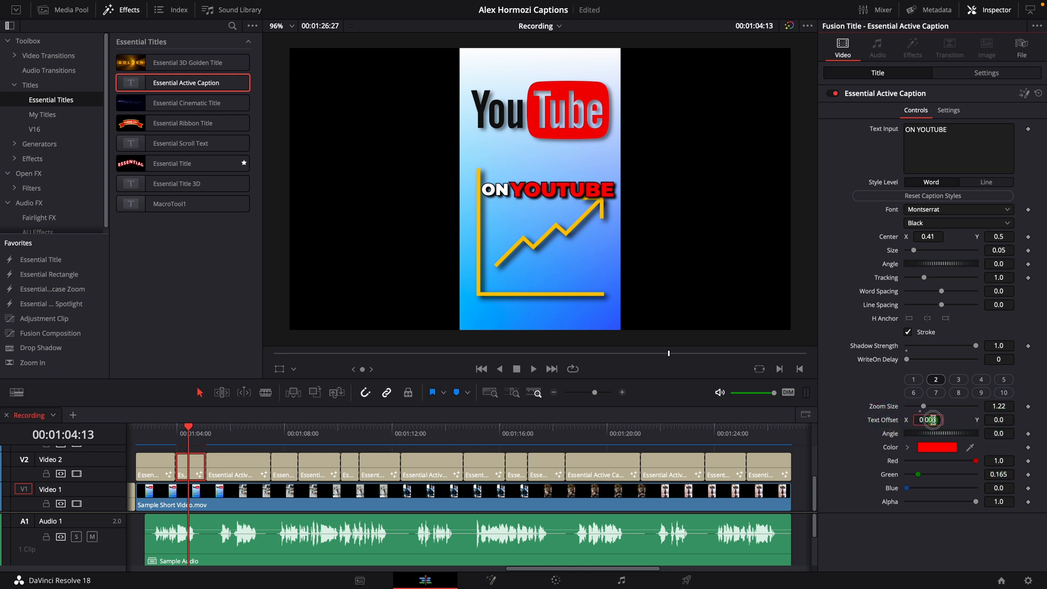
pyautogui.click(237, 466)
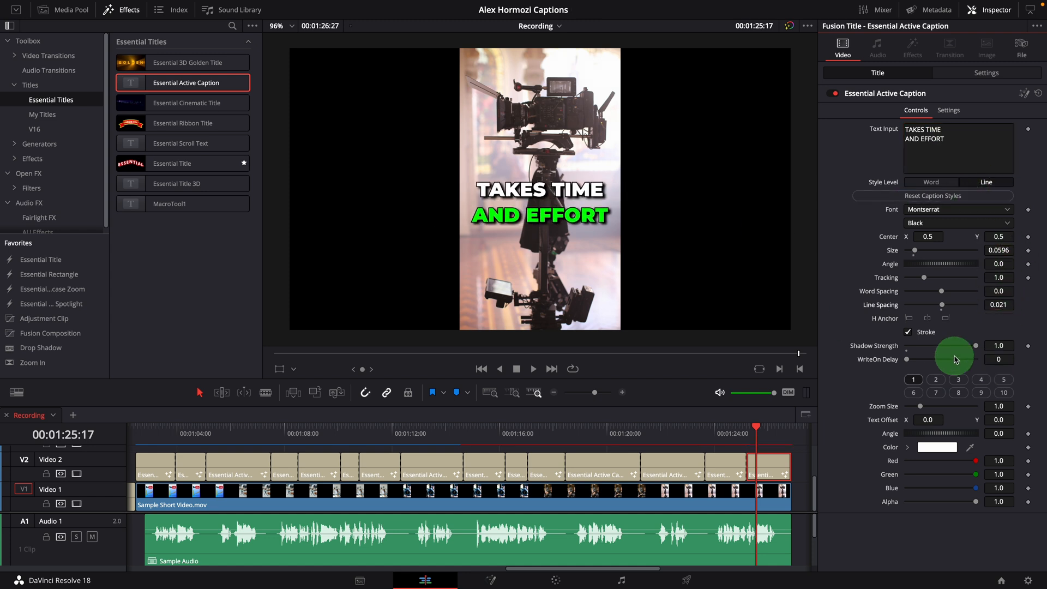
# Step: Give the closing caption Size 0.0596 and Line Spacing 0.021, then play it back
pyautogui.click(533, 369)
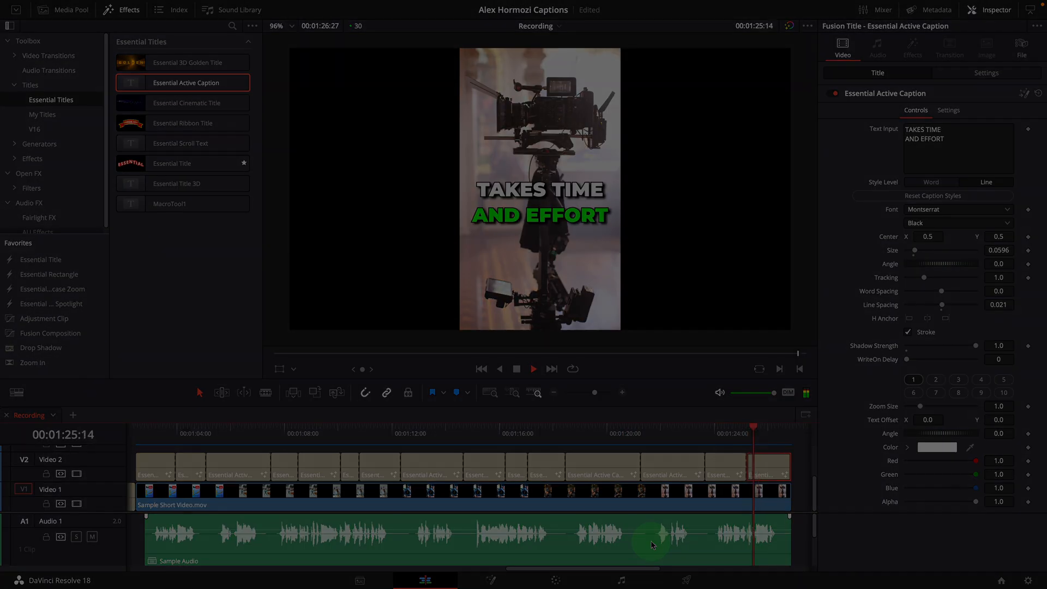
pyautogui.click(533, 369)
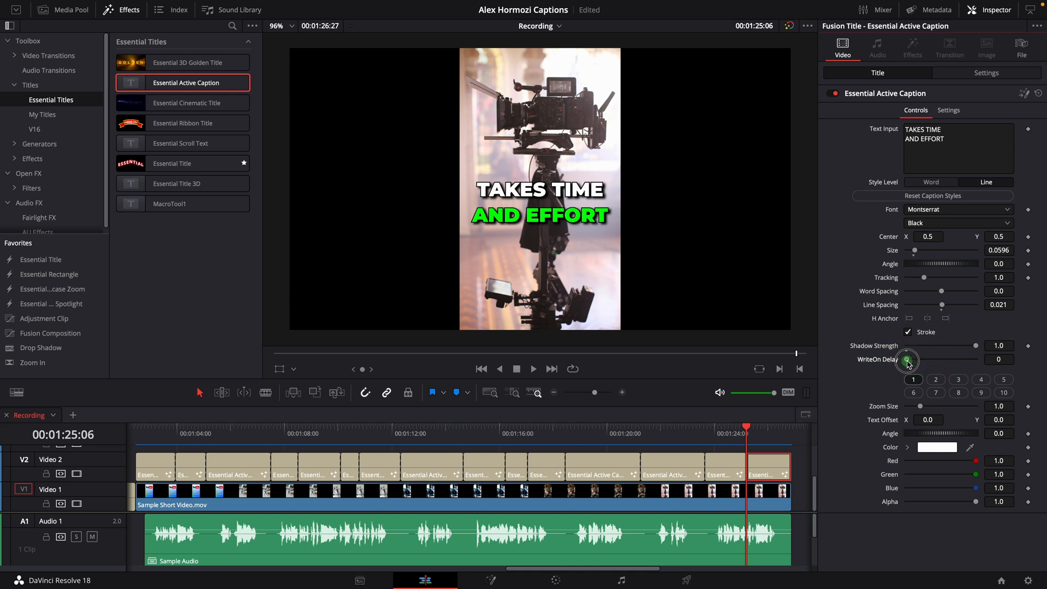
# Step: Set WriteOn Delay 8, word-level styling and Center X 0.439, then preview
pyautogui.moveTo(907, 361); pyautogui.dragTo(921, 354)
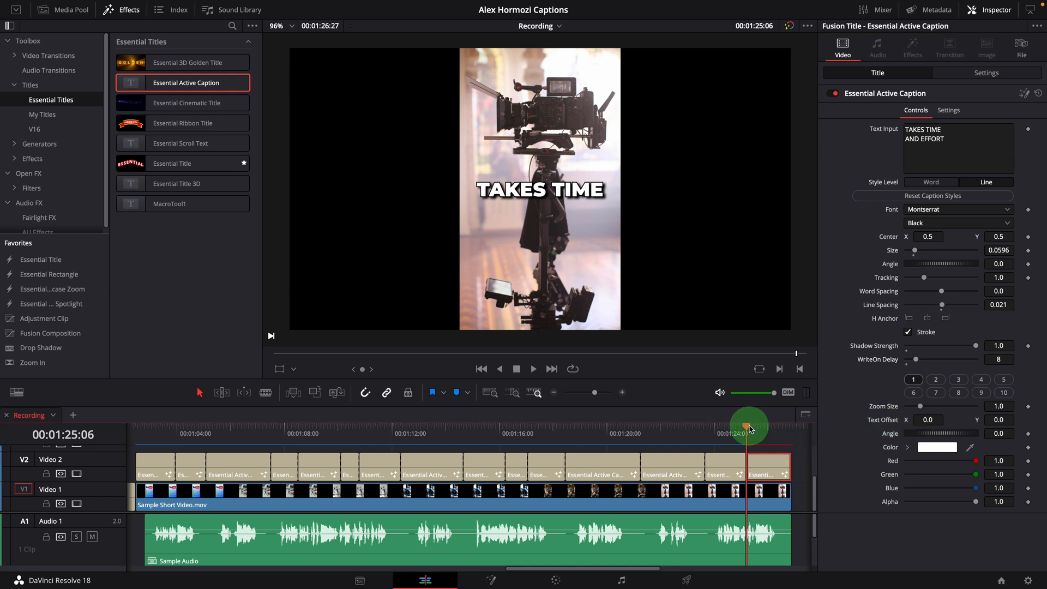
pyautogui.click(533, 368)
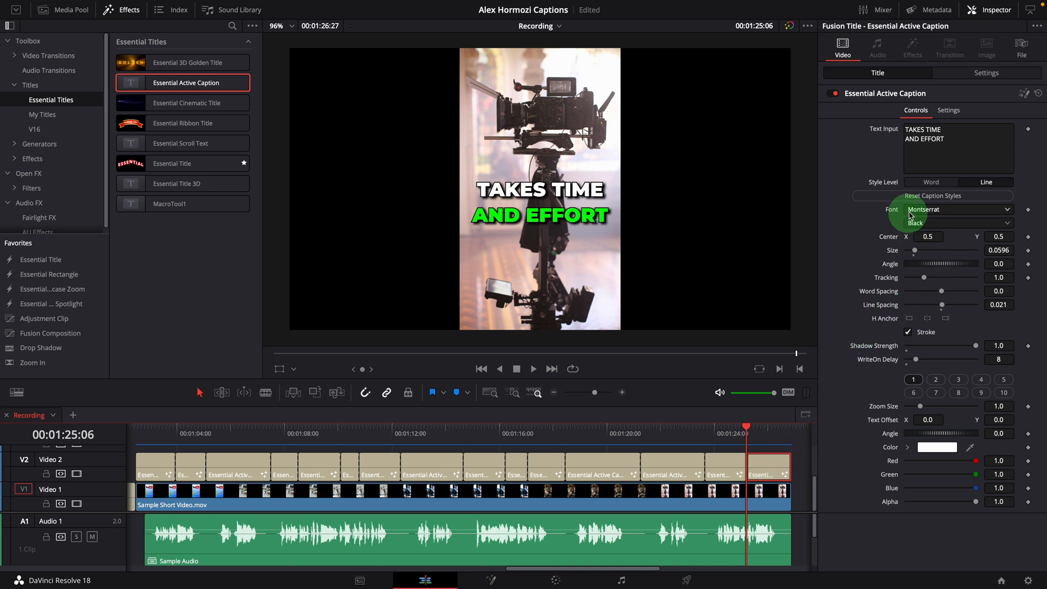
pyautogui.click(931, 181)
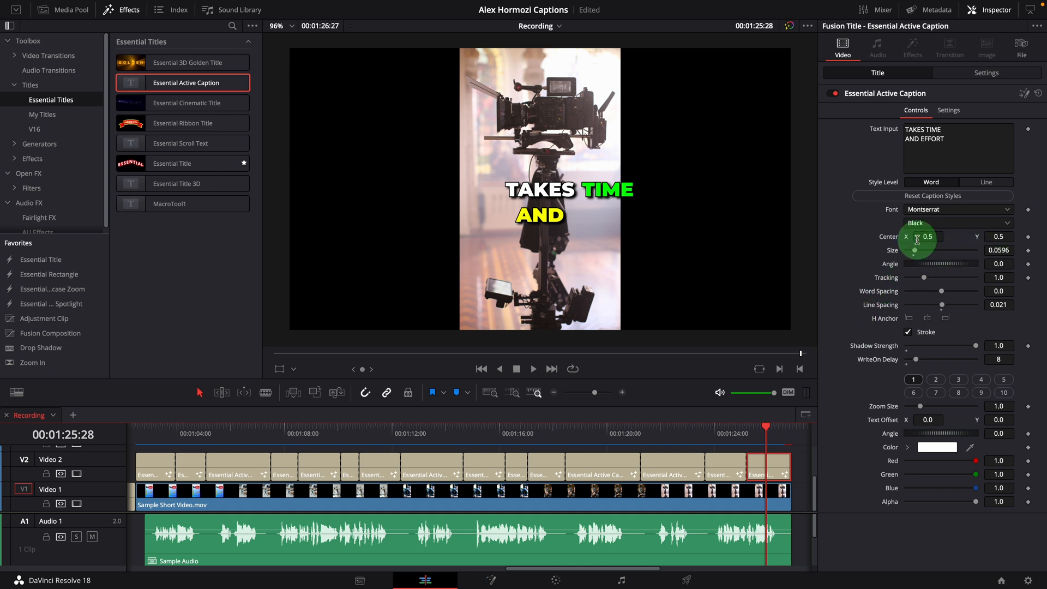
pyautogui.moveTo(918, 239); pyautogui.dragTo(895, 239)
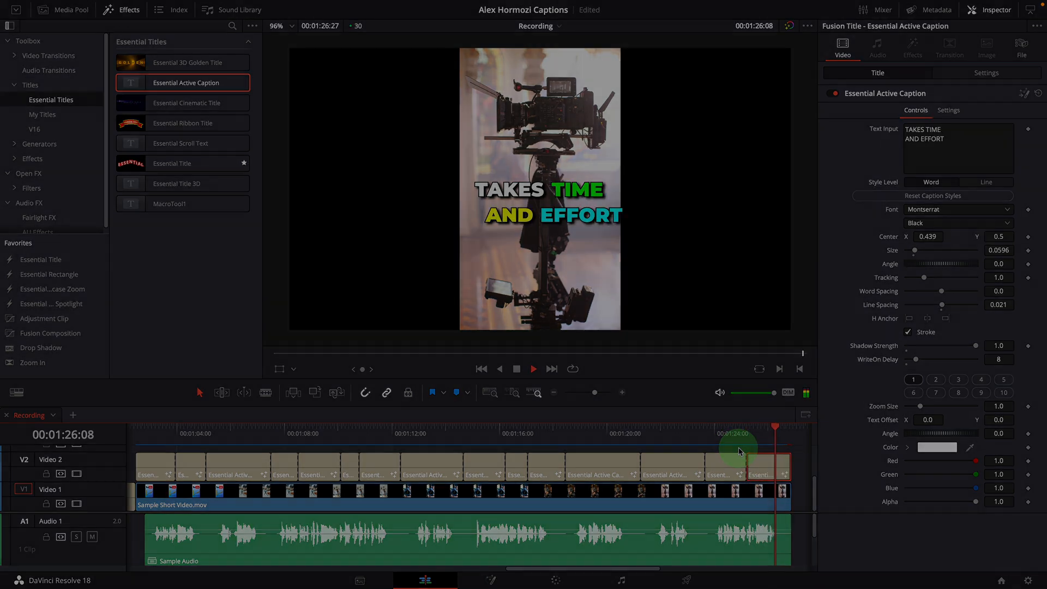
pyautogui.click(229, 428)
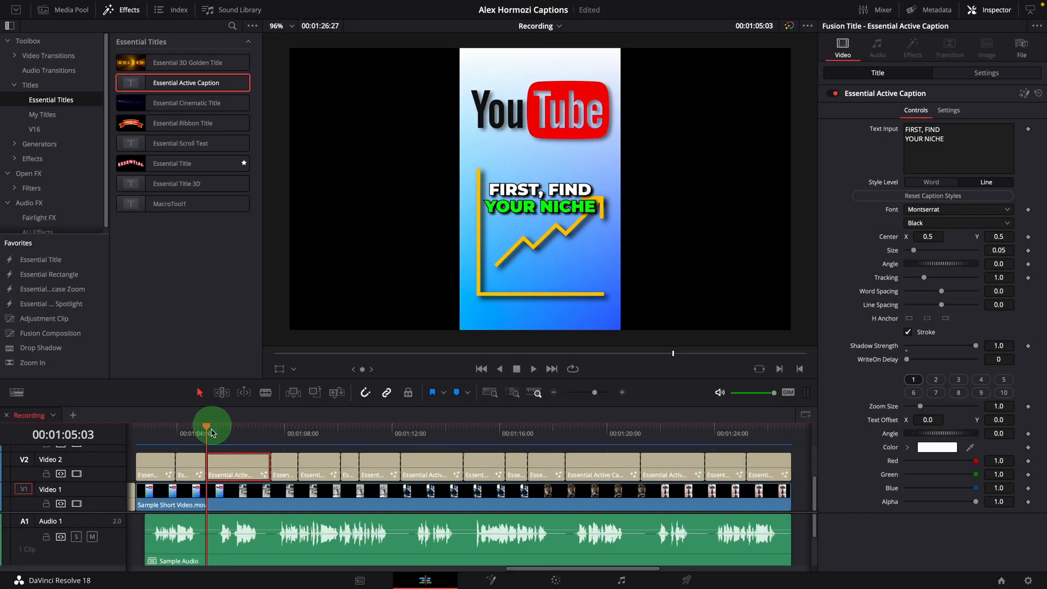
# Step: Color FIRST yellow with word styling and Center X 0.435, then scrub to review
pyautogui.click(533, 368)
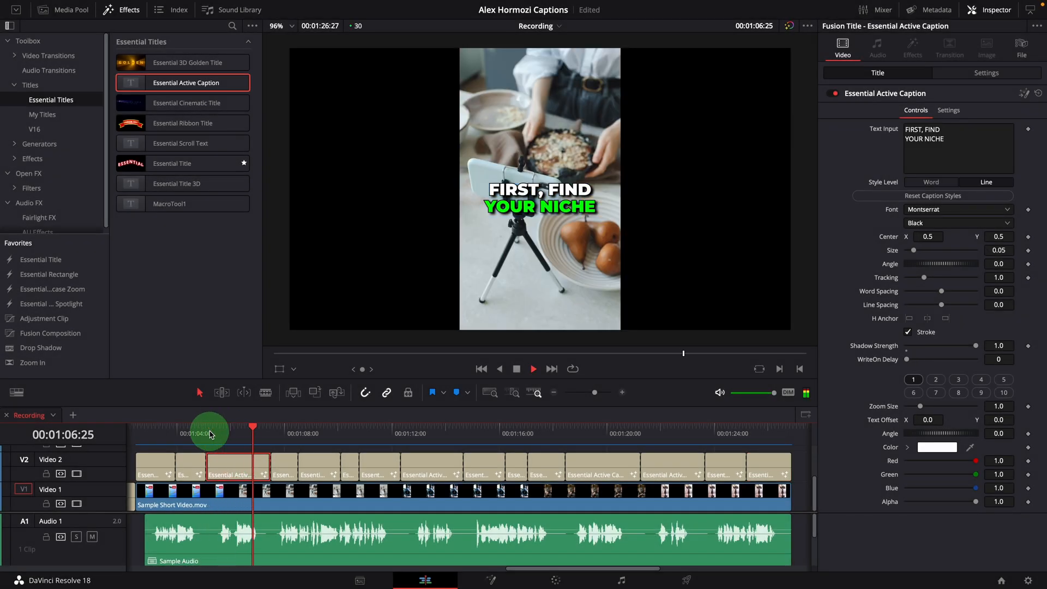
pyautogui.click(252, 426)
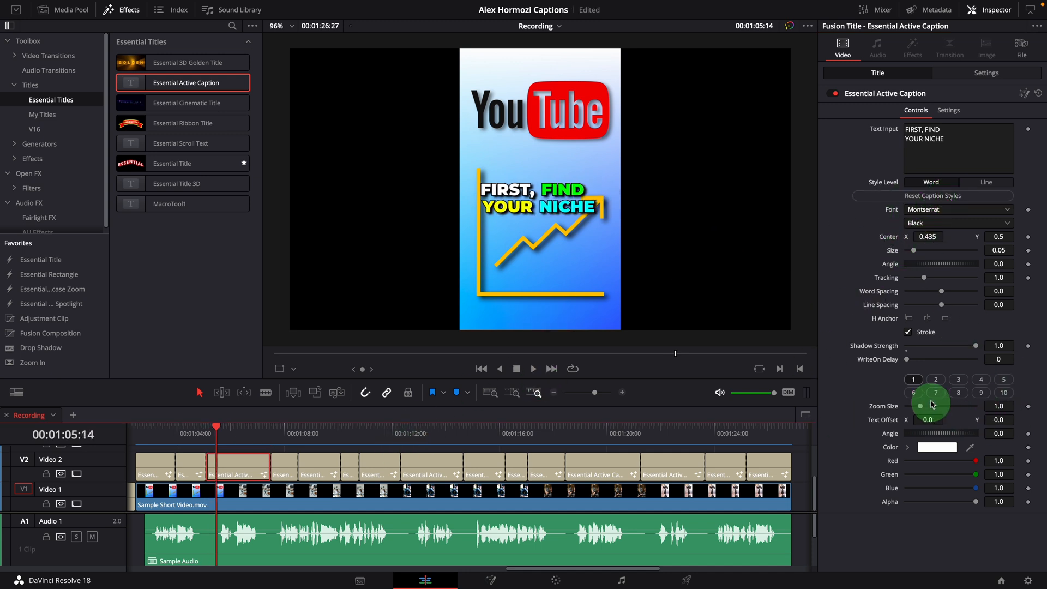
pyautogui.click(935, 380)
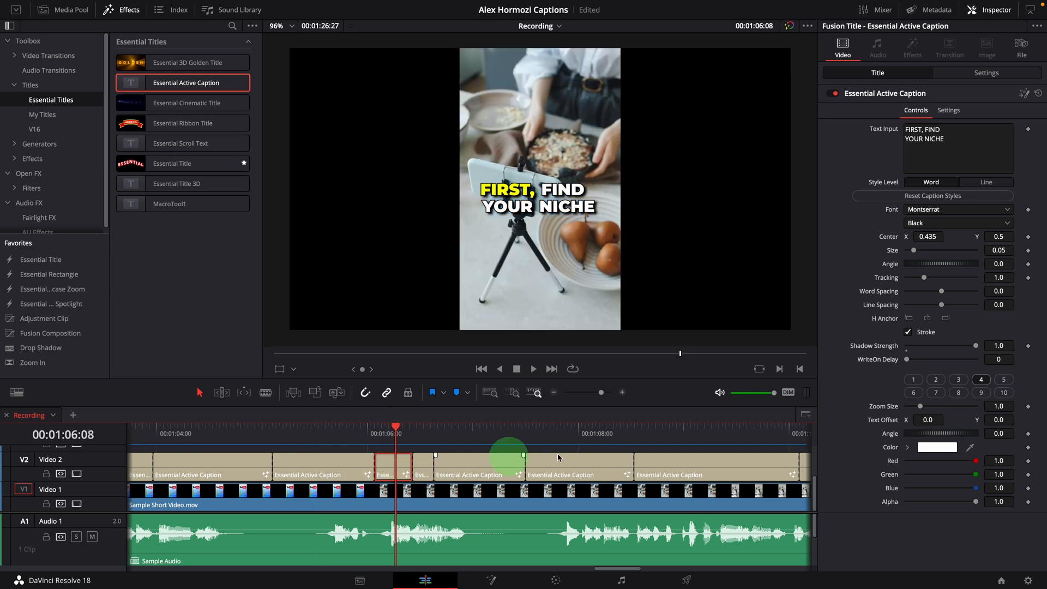
pyautogui.click(937, 446)
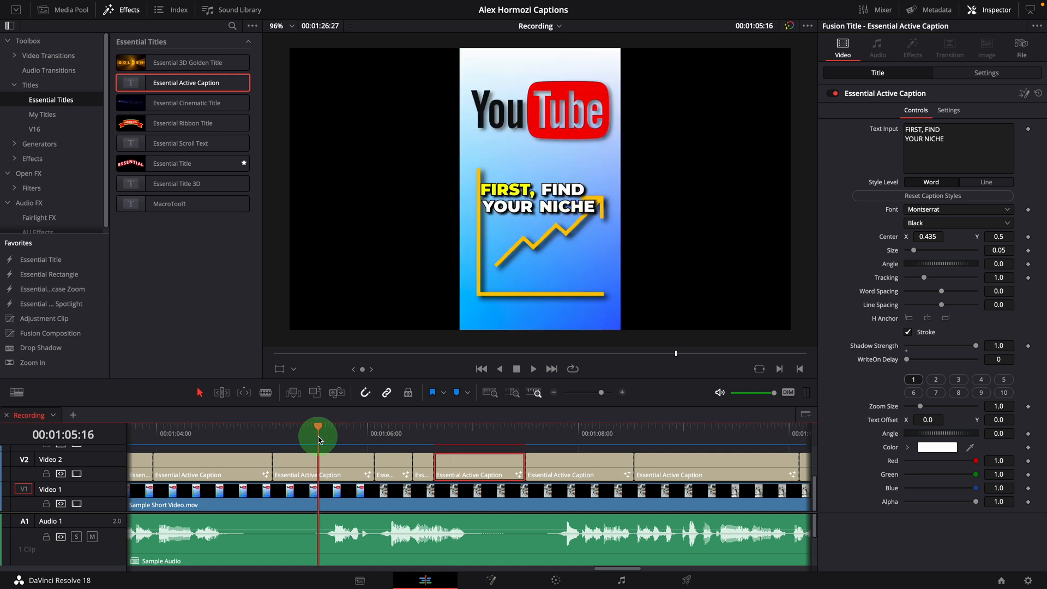
pyautogui.click(532, 368)
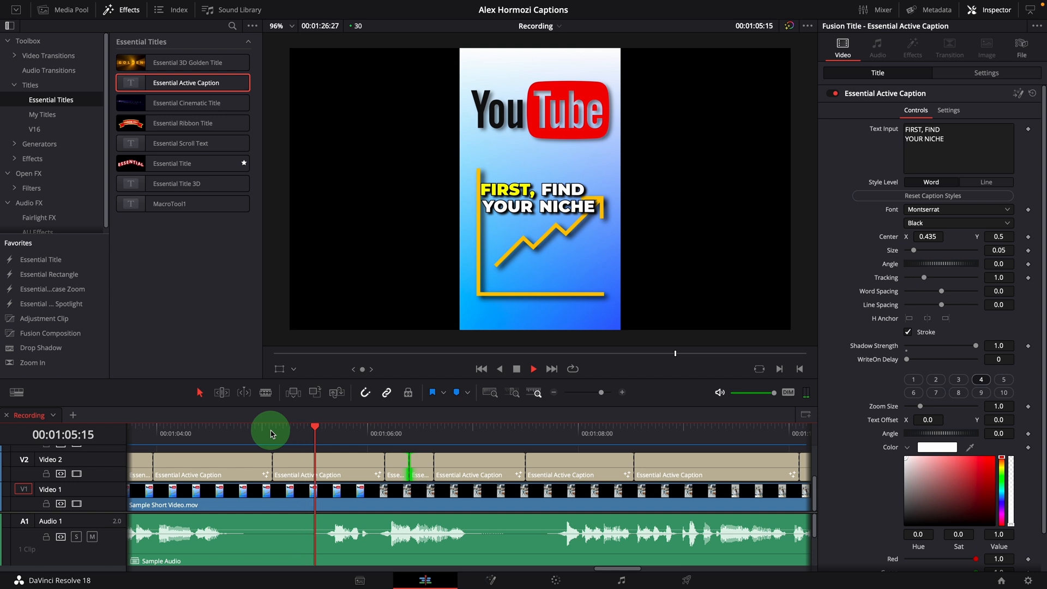
pyautogui.moveTo(314, 426); pyautogui.dragTo(381, 426)
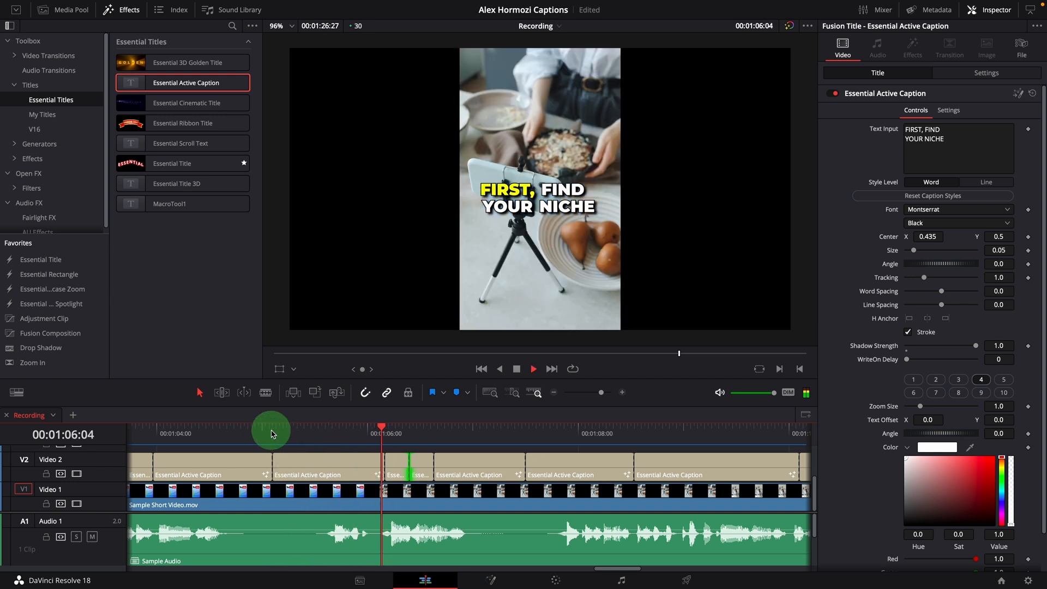
pyautogui.moveTo(270, 433); pyautogui.dragTo(363, 440)
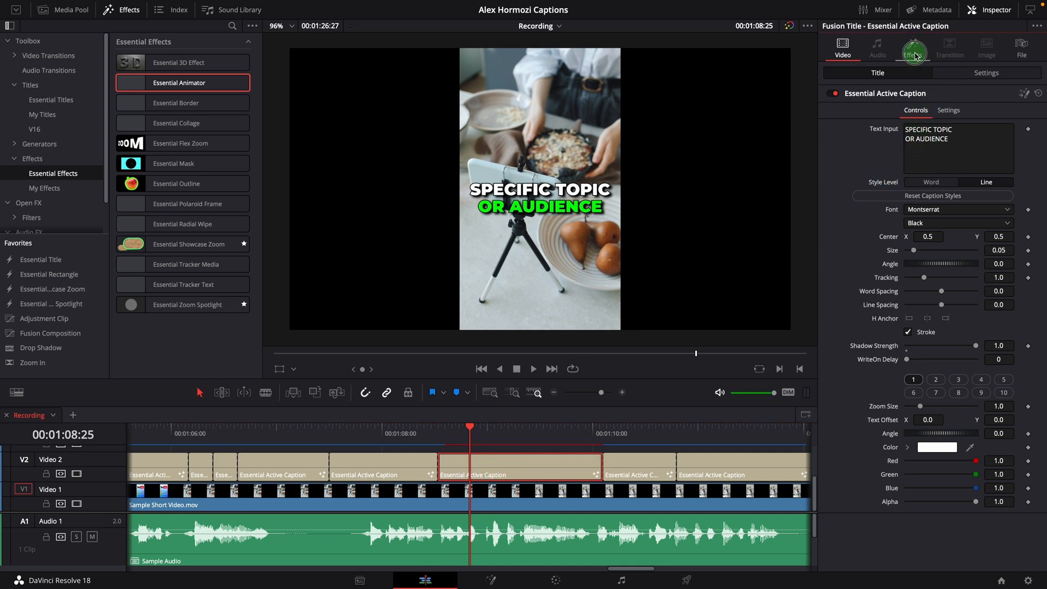
# Step: In the Essential Animator effect controls, lower Pulse Strength to about 0.039
pyautogui.click(914, 50)
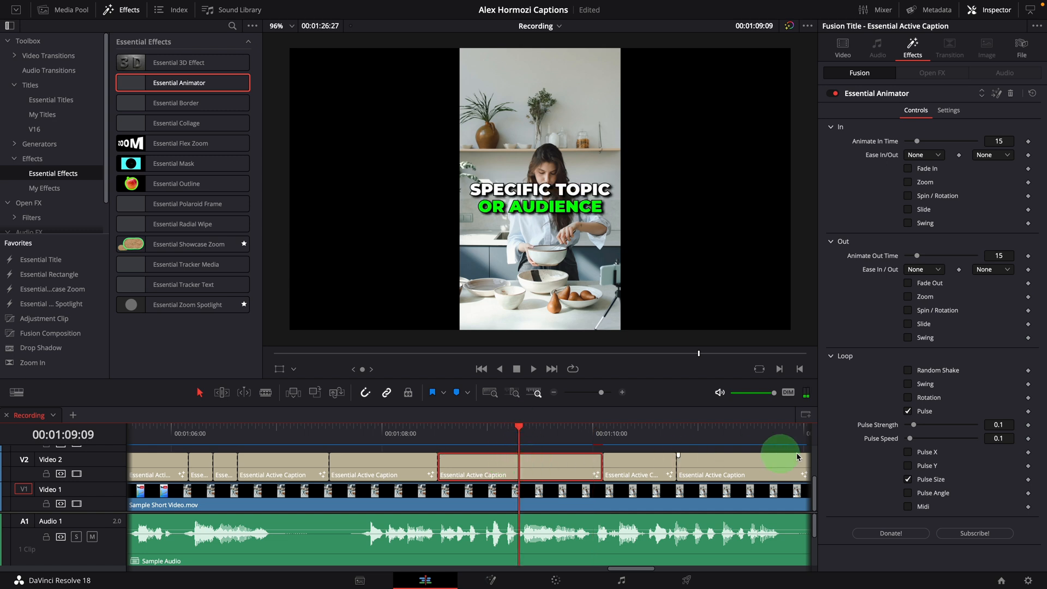
pyautogui.moveTo(928, 425); pyautogui.dragTo(914, 425)
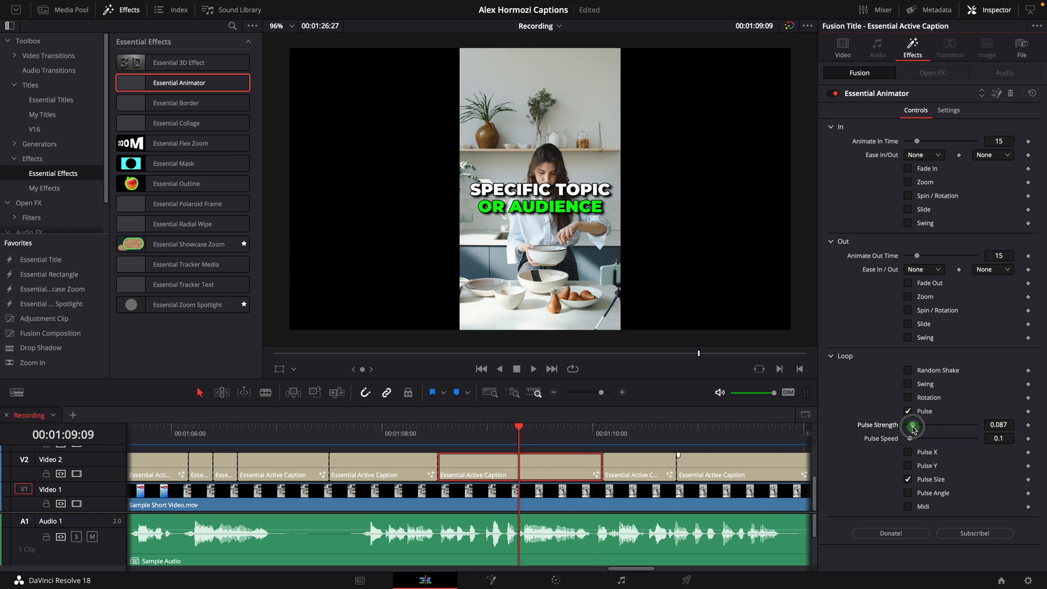
pyautogui.moveTo(913, 426); pyautogui.dragTo(908, 426)
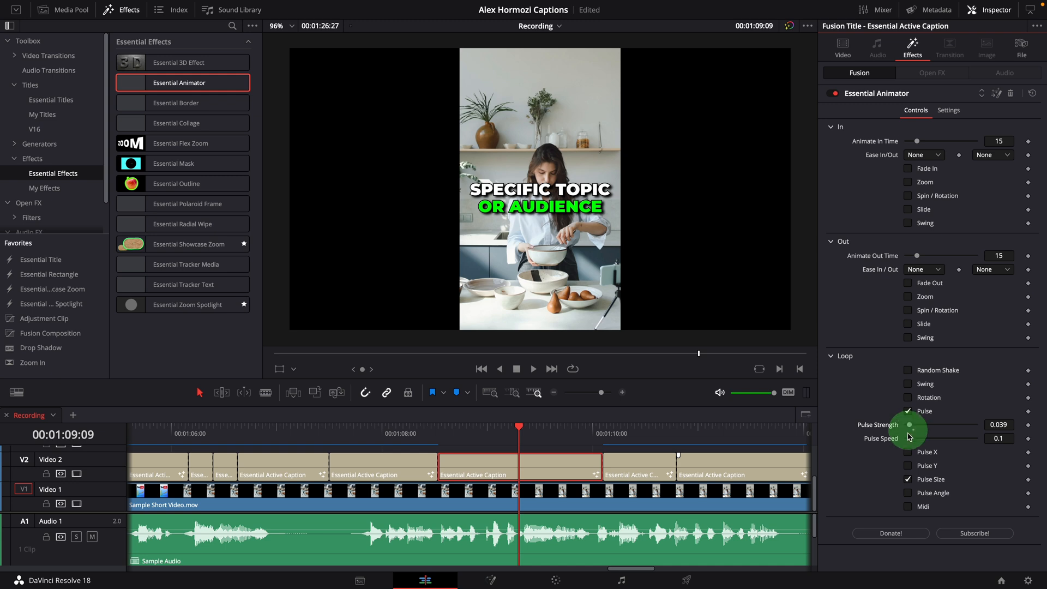